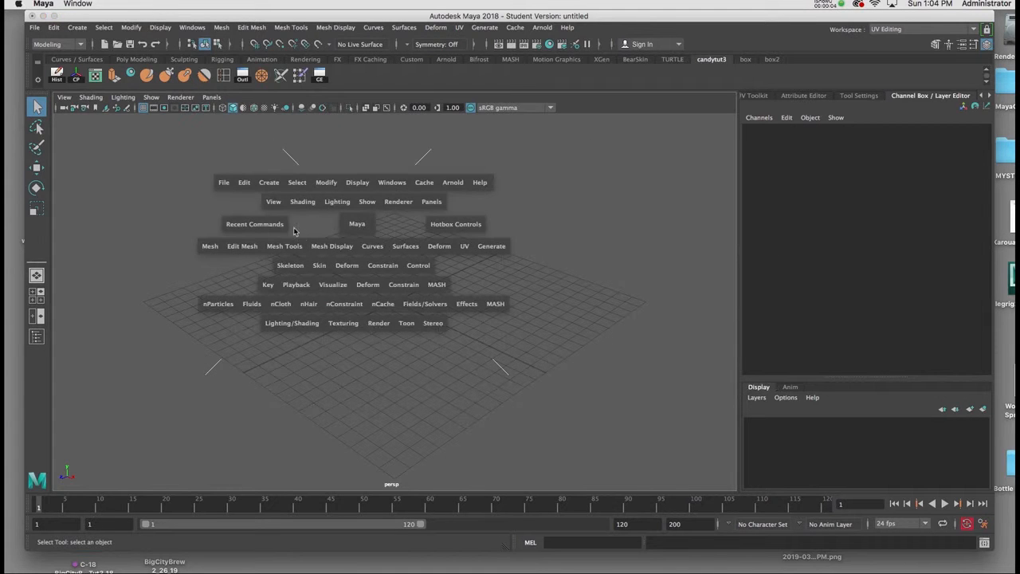
# Step: Create a free-standing image plane from the Create menu
pyautogui.click(268, 182)
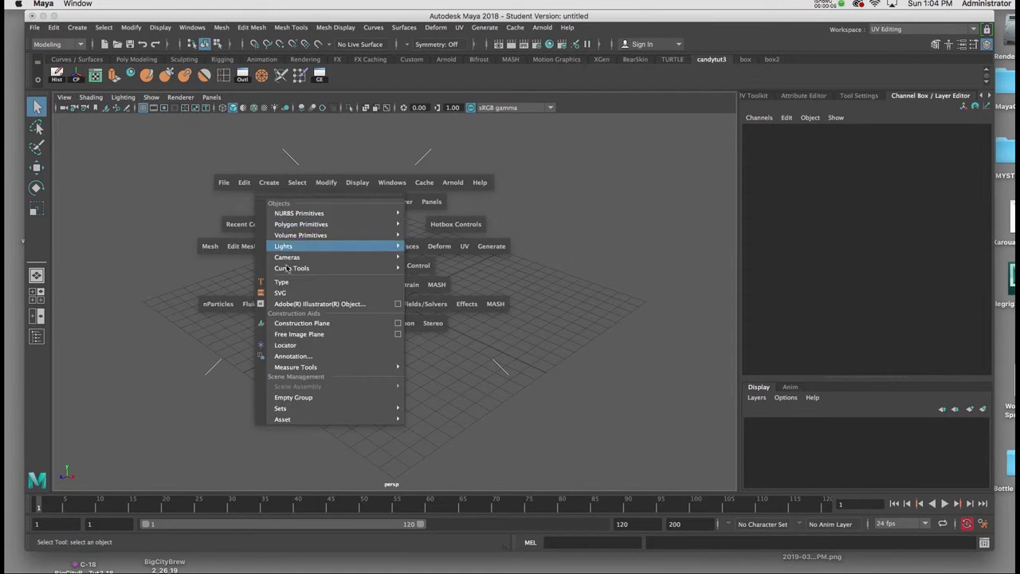
pyautogui.click(299, 334)
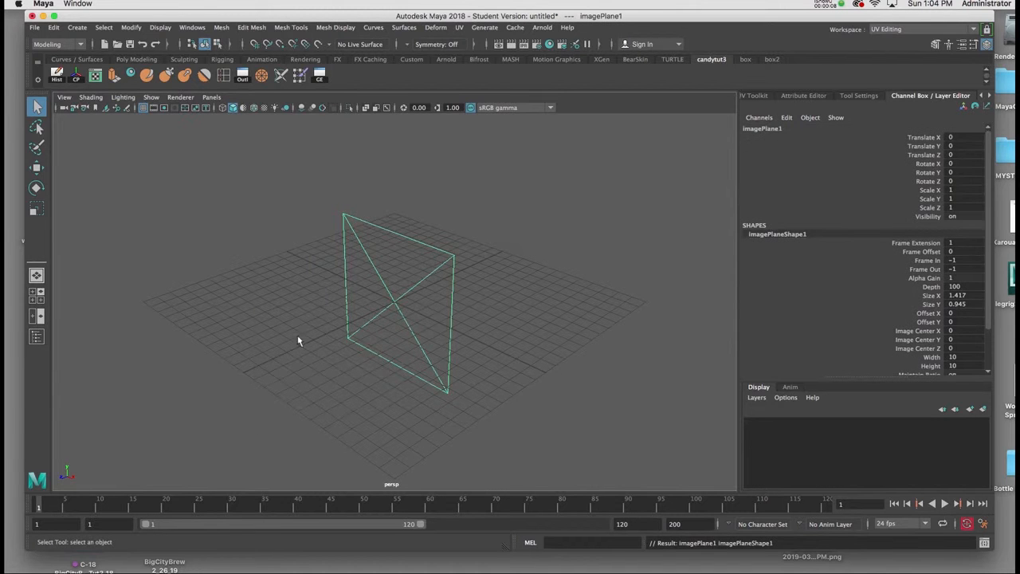
pyautogui.moveTo(405, 300)
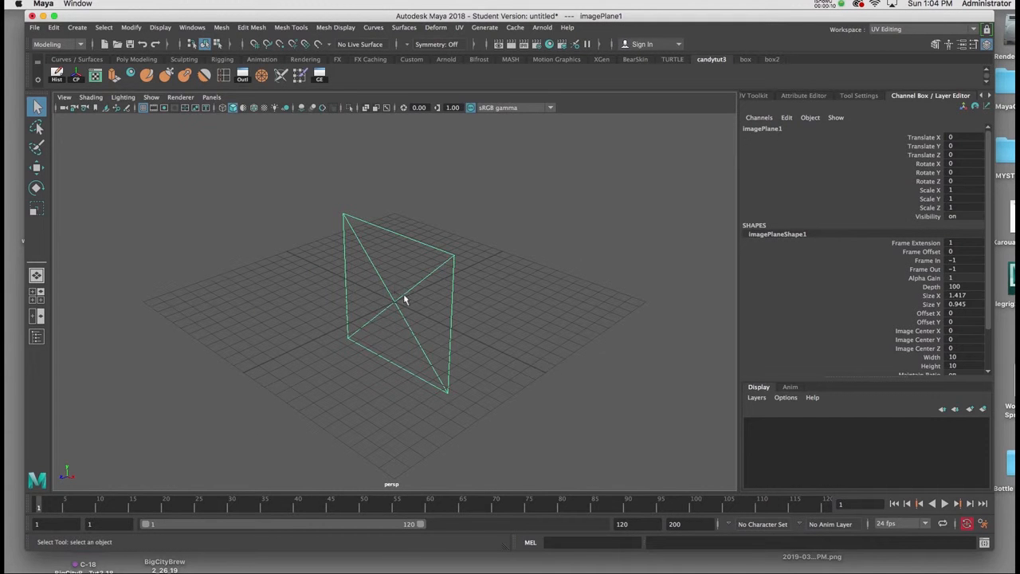
pyautogui.moveTo(392, 274)
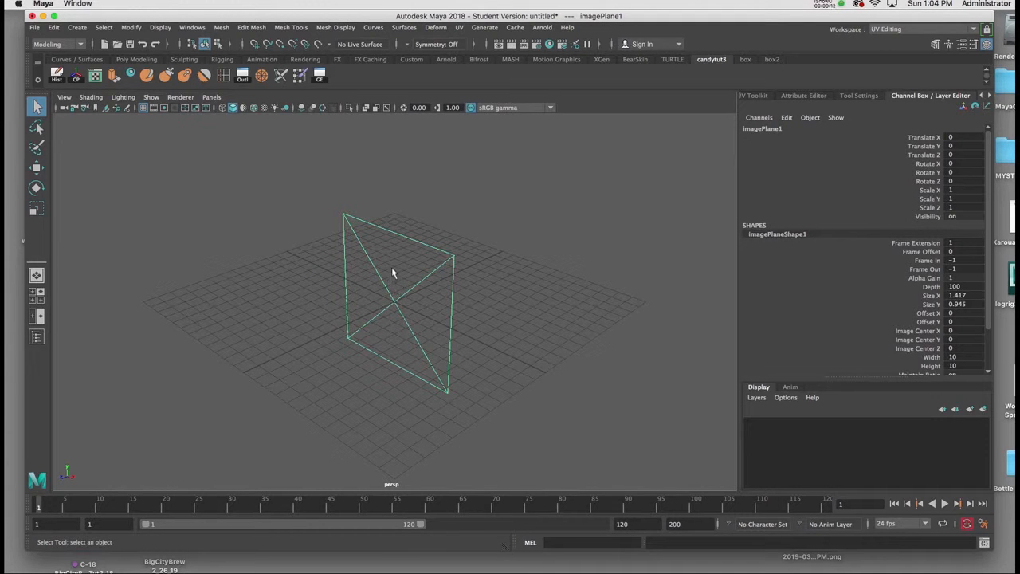
pyautogui.moveTo(808, 185)
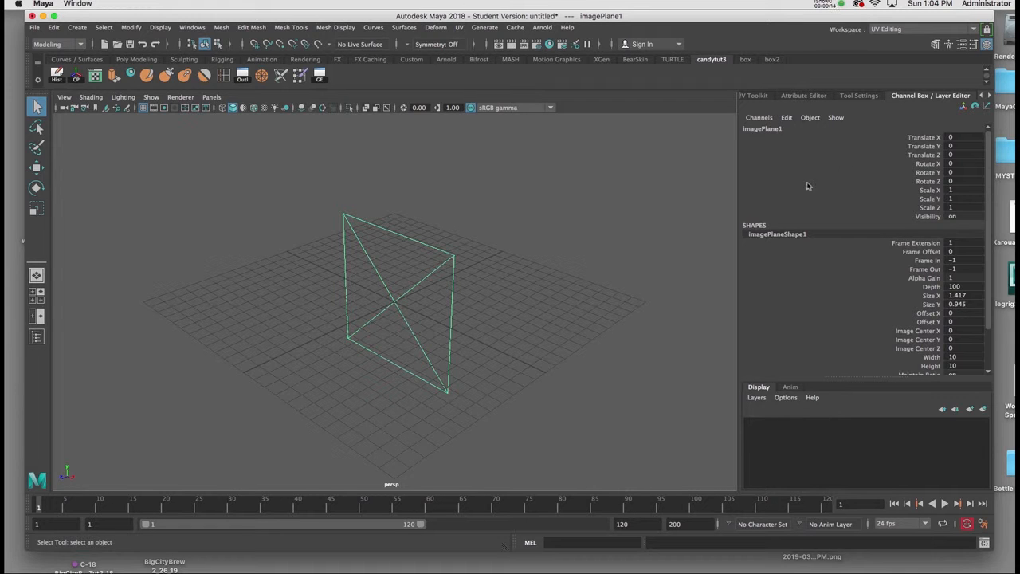
pyautogui.moveTo(746, 178)
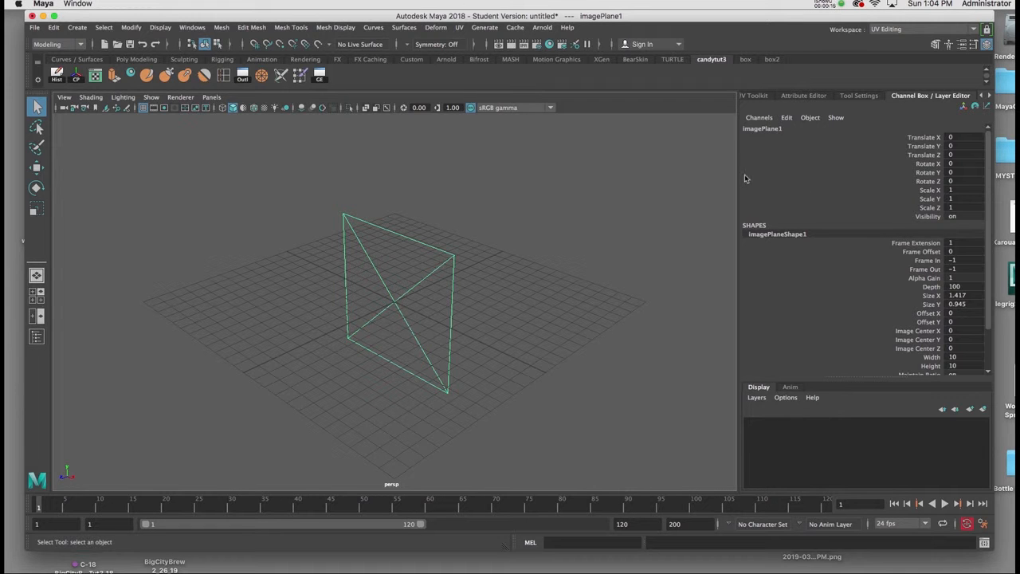
pyautogui.moveTo(494, 210)
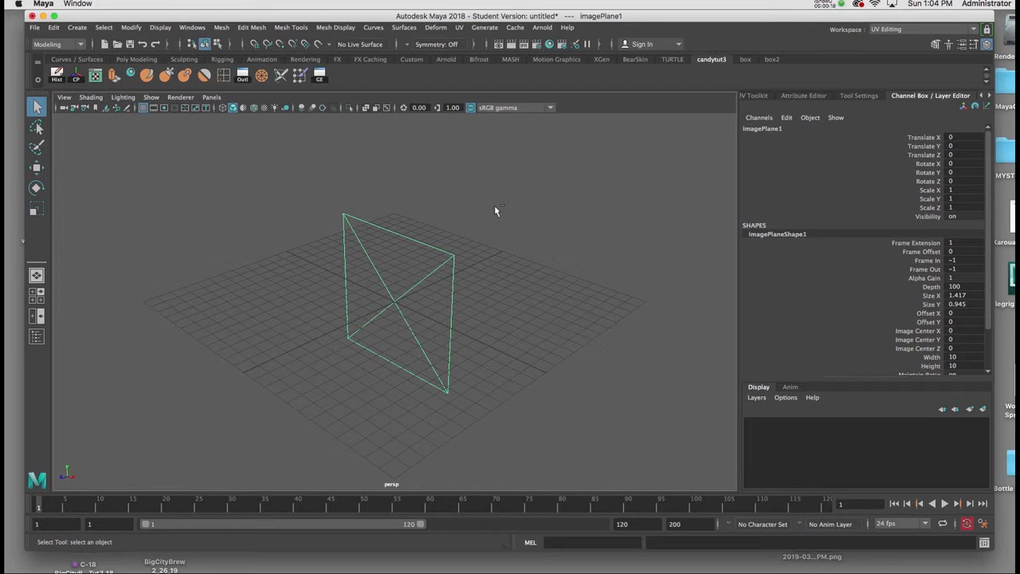
# Step: Load fencetemplate1.jpg as the image plane's picture via the Attribute Editor
pyautogui.click(804, 96)
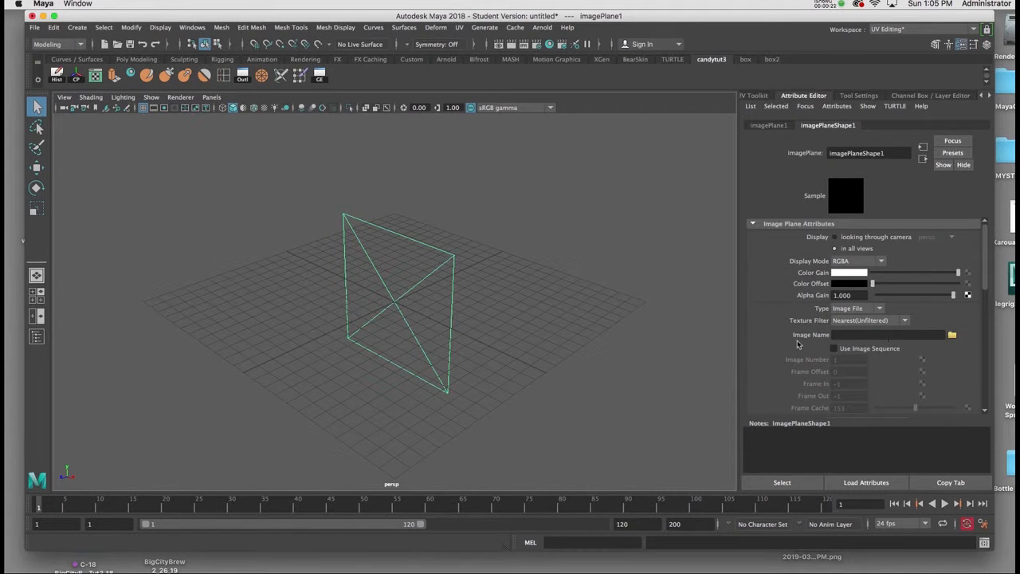
pyautogui.click(952, 334)
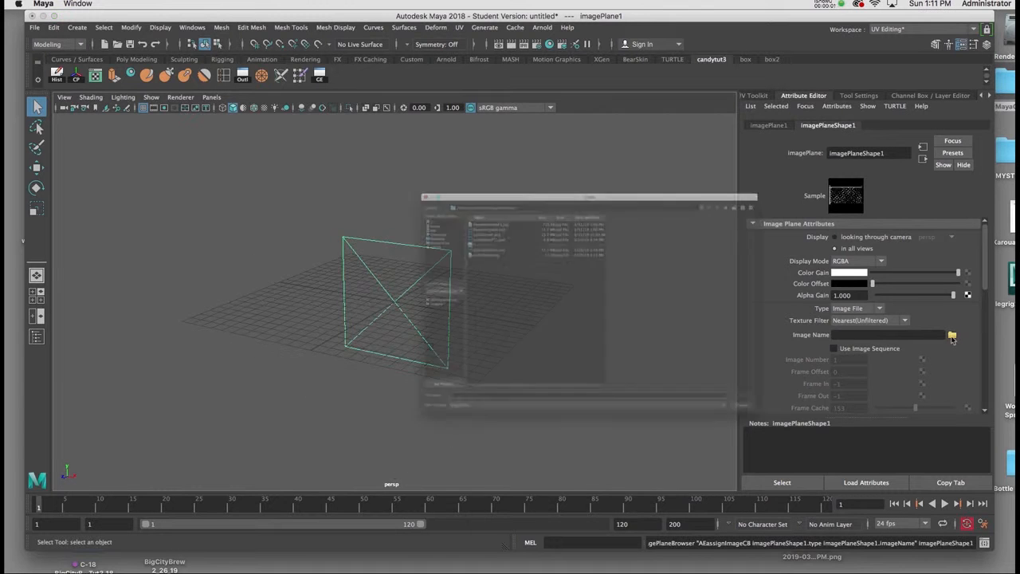
pyautogui.click(954, 335)
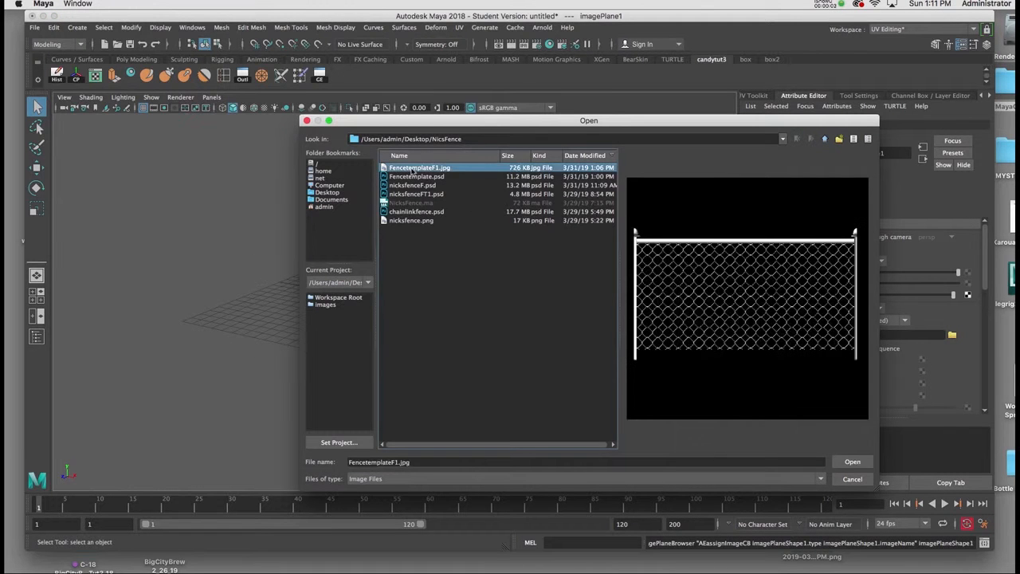
pyautogui.click(852, 461)
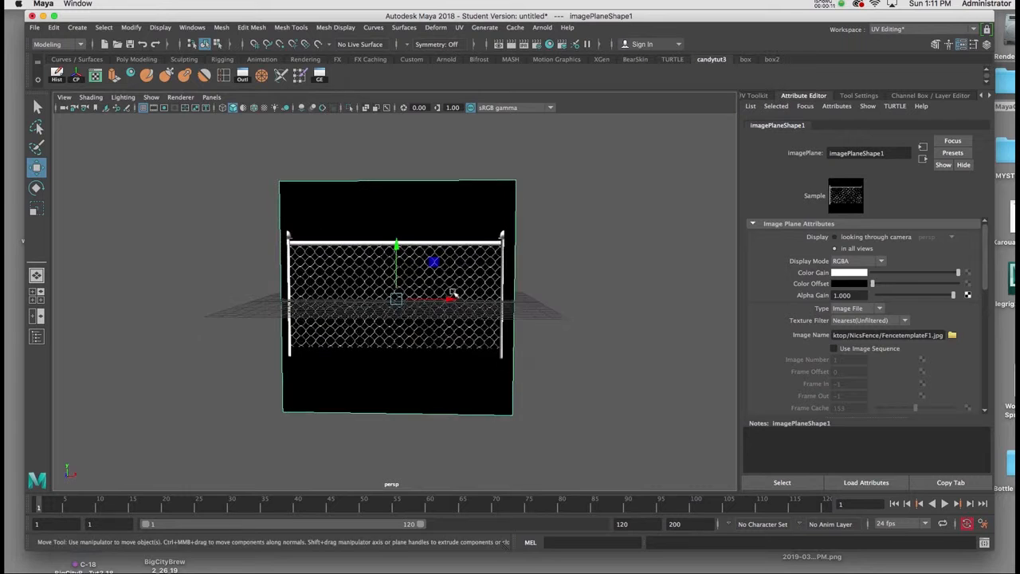
# Step: Lower the image plane's Alpha Gain to 0.5 so the fence shows half transparent
pyautogui.moveTo(399, 300); pyautogui.dragTo(478, 330)
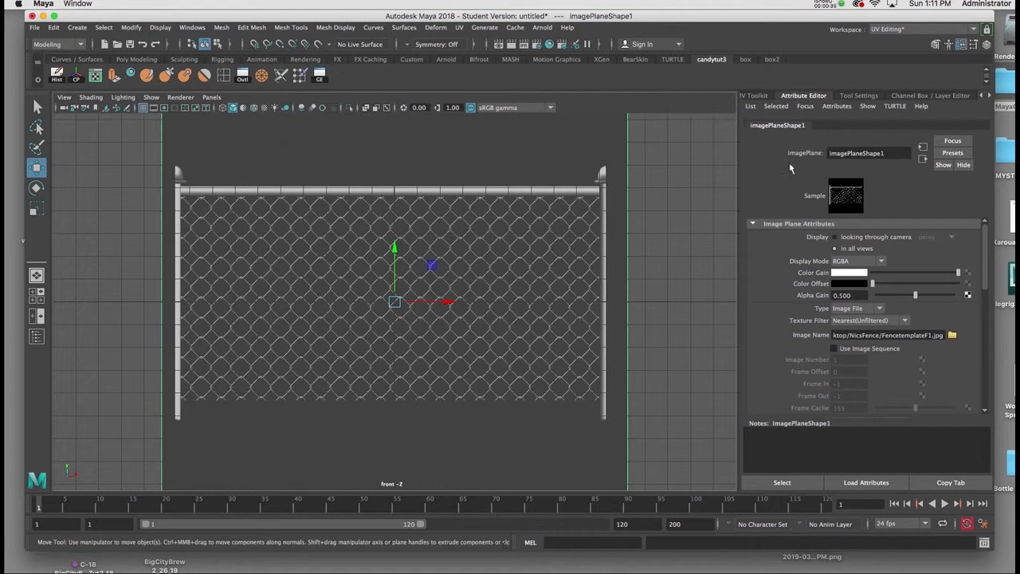
pyautogui.moveTo(865, 137)
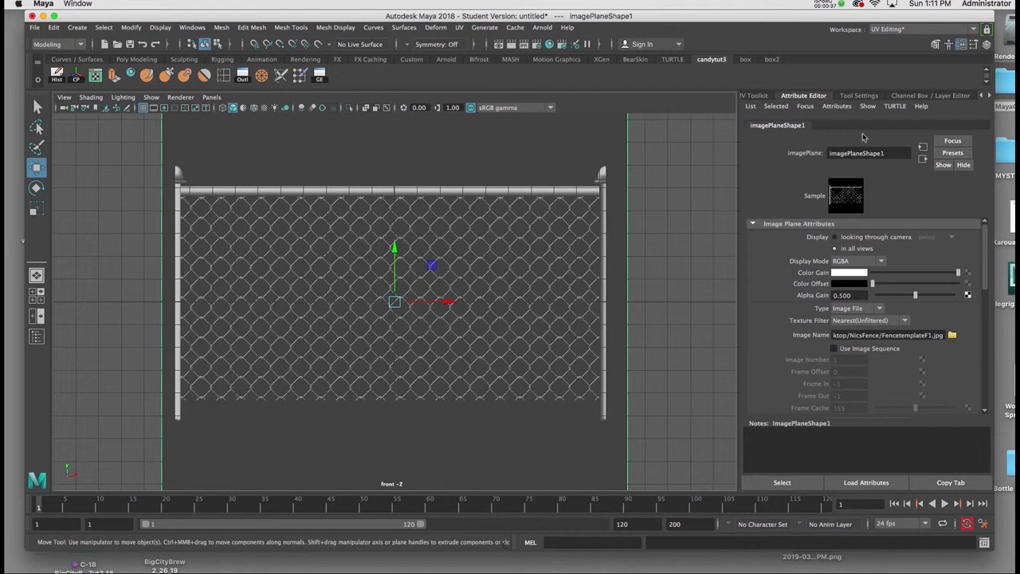
# Step: Assign the image plane to a new display layer, layer1, from the Layer Editor
pyautogui.click(931, 96)
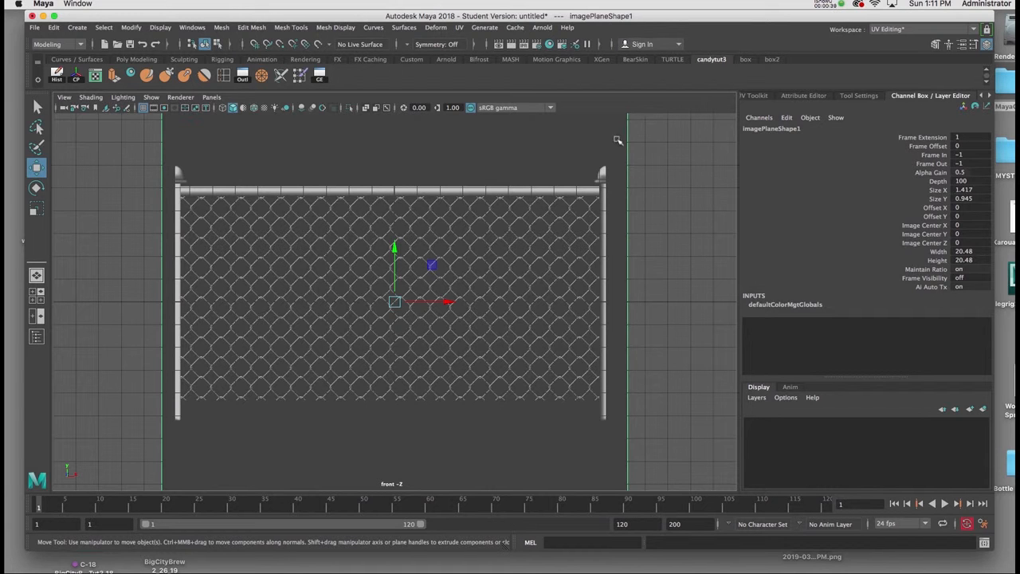
pyautogui.moveTo(975, 440)
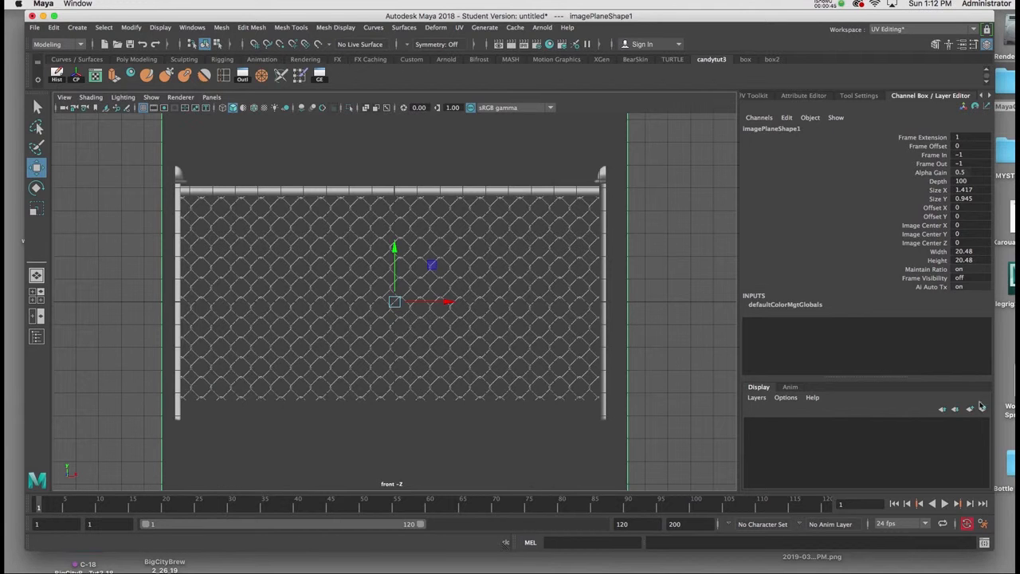
pyautogui.moveTo(983, 408)
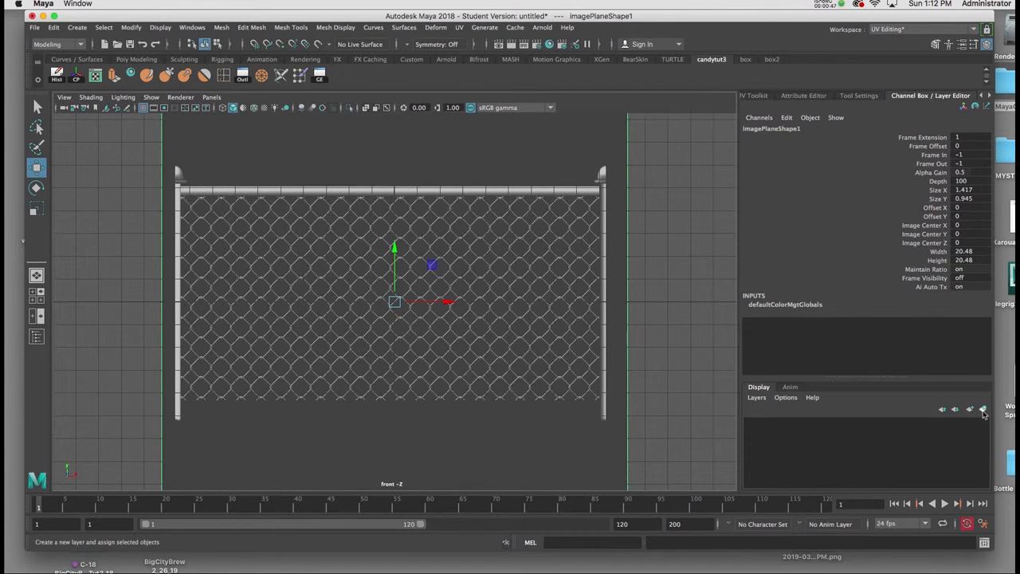
pyautogui.click(982, 408)
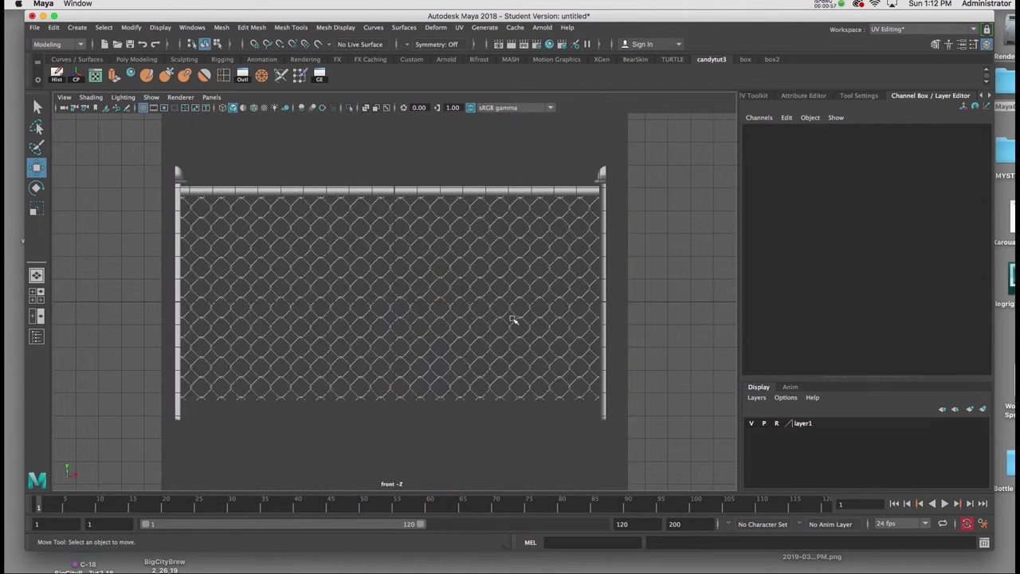
pyautogui.moveTo(376, 300)
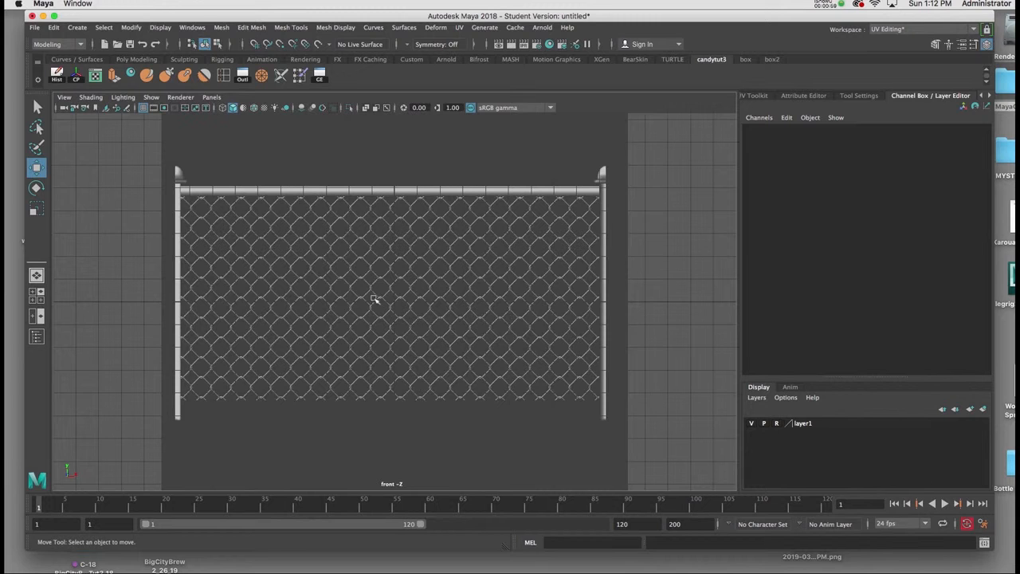
pyautogui.moveTo(337, 287)
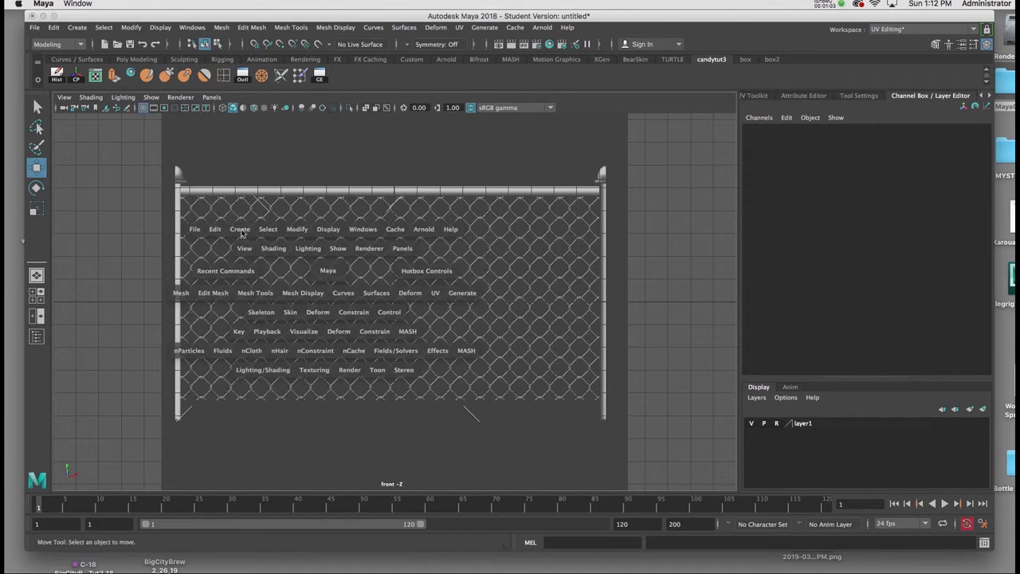
# Step: Draw polygon plane pPlane1 over the fence image in the front view
pyautogui.click(239, 229)
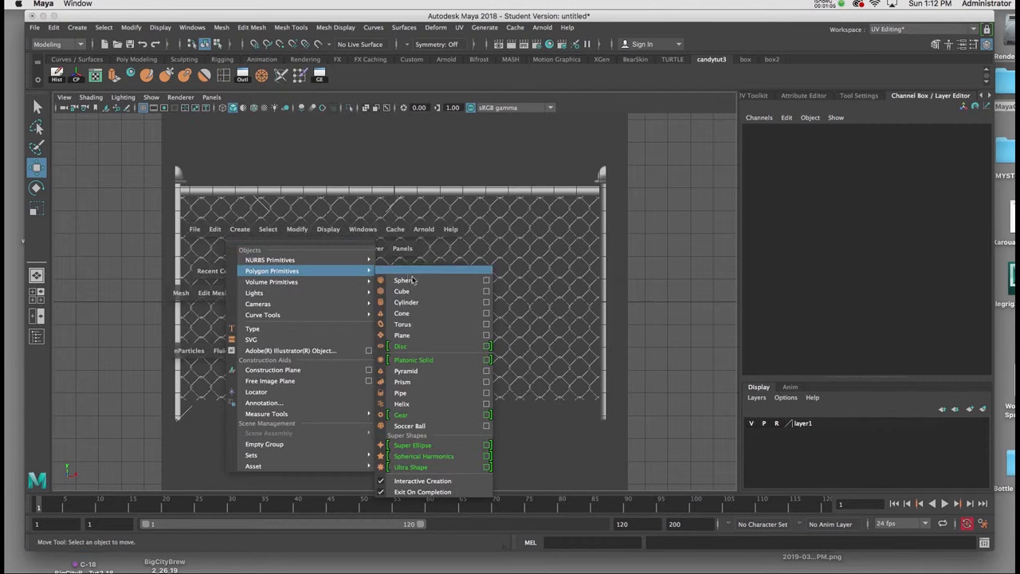
pyautogui.click(401, 335)
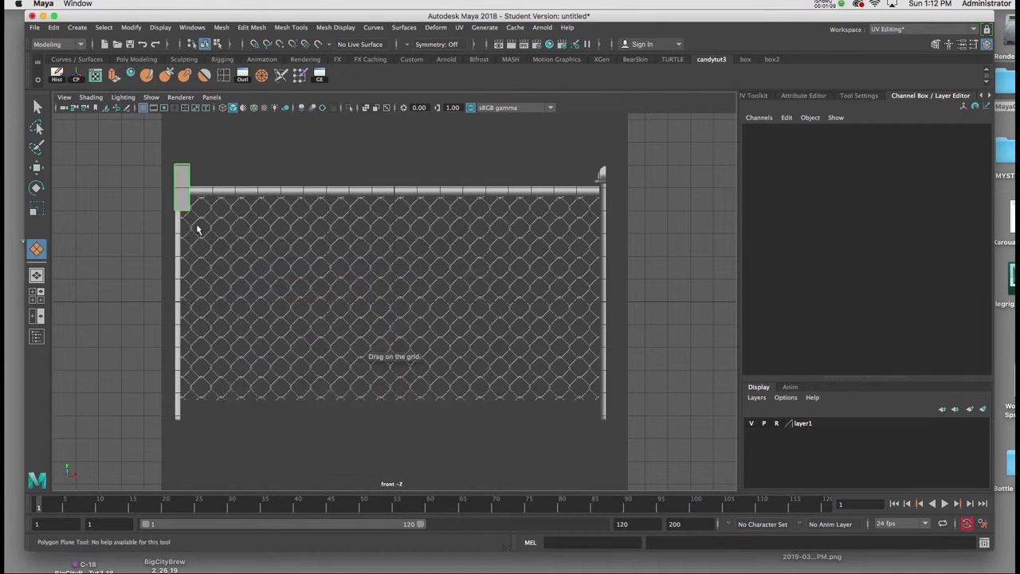
pyautogui.moveTo(182, 173); pyautogui.dragTo(597, 431)
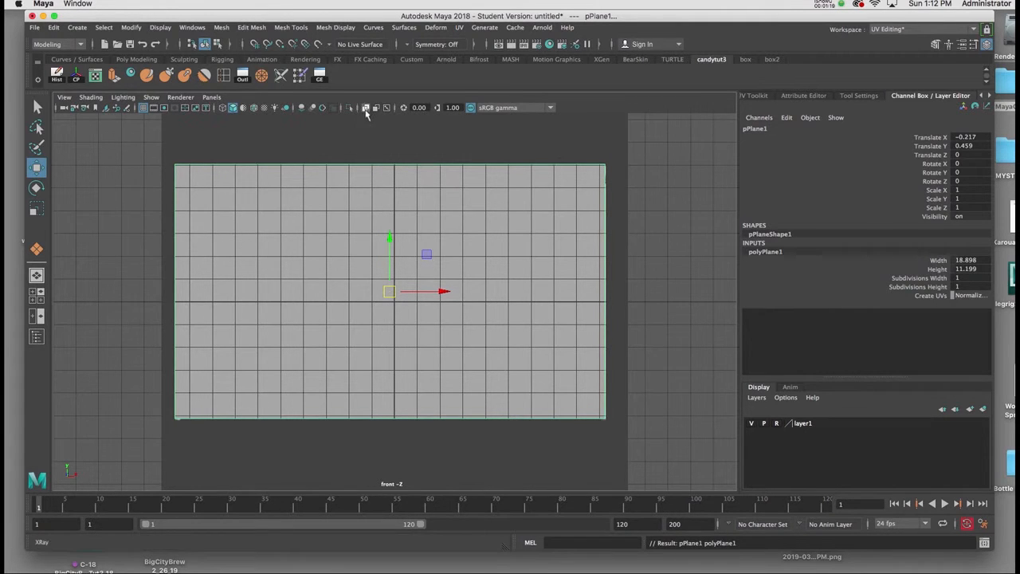
# Step: Turn on textured display so the fence image shows through the selected plane
pyautogui.click(365, 109)
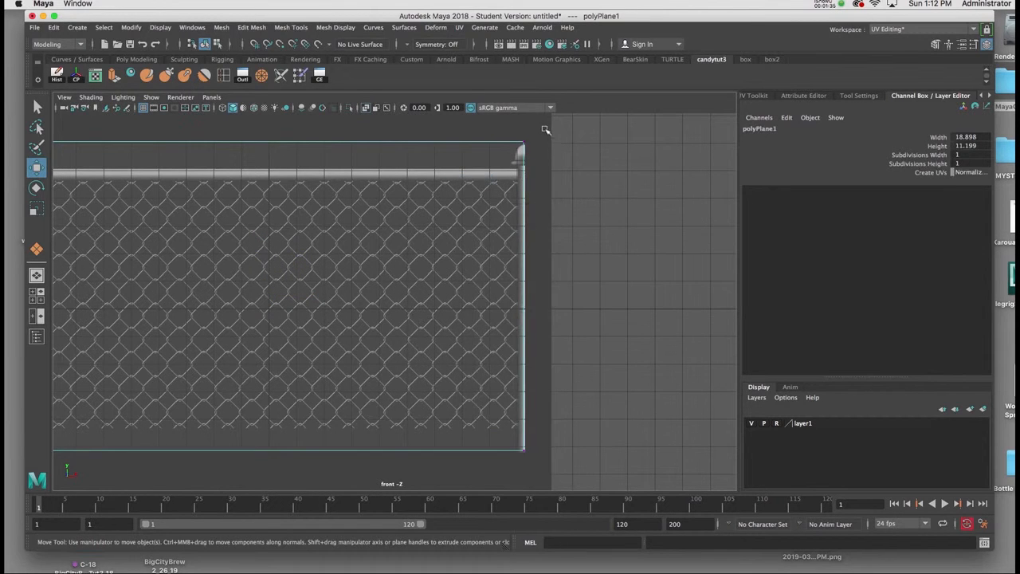
pyautogui.click(523, 295)
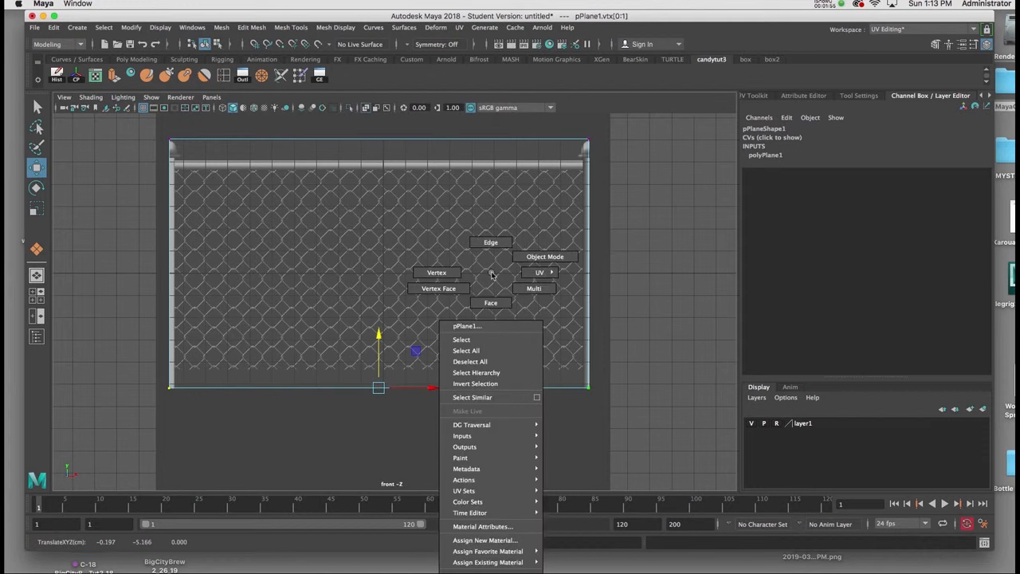
# Step: Assign a new Arnold aiStandardSurface material to pPlane1
pyautogui.click(545, 255)
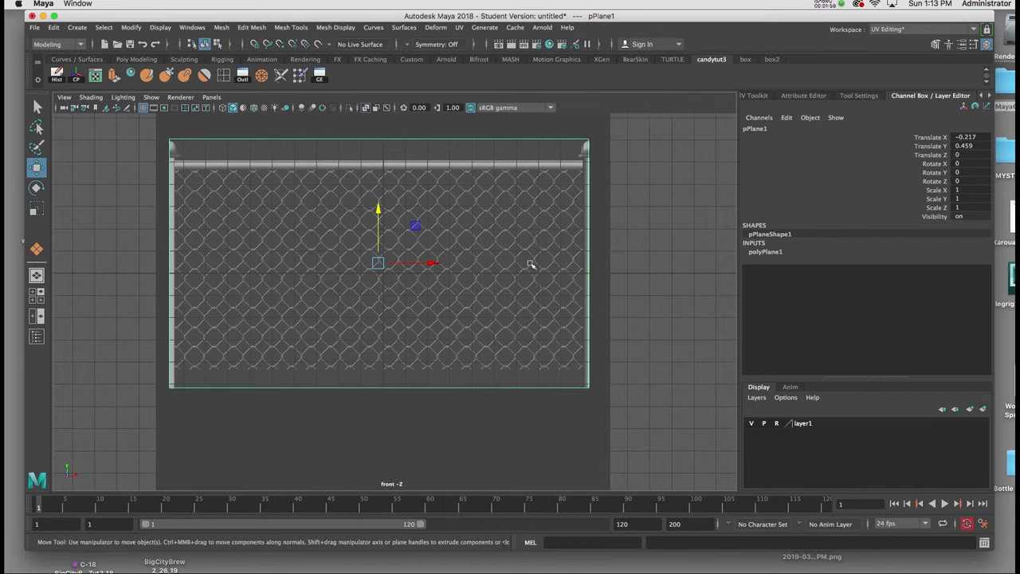
pyautogui.moveTo(600, 242)
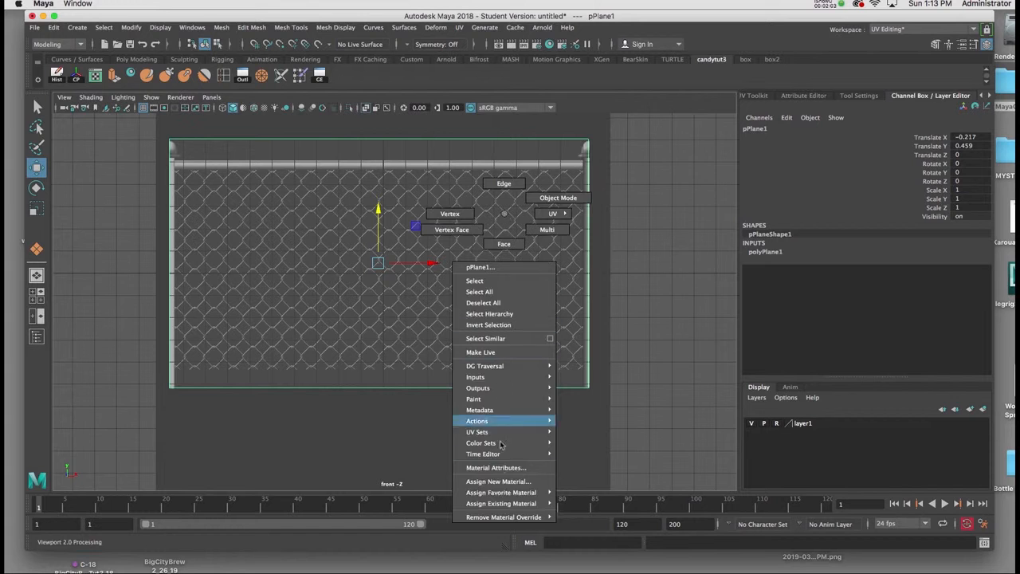
pyautogui.click(498, 481)
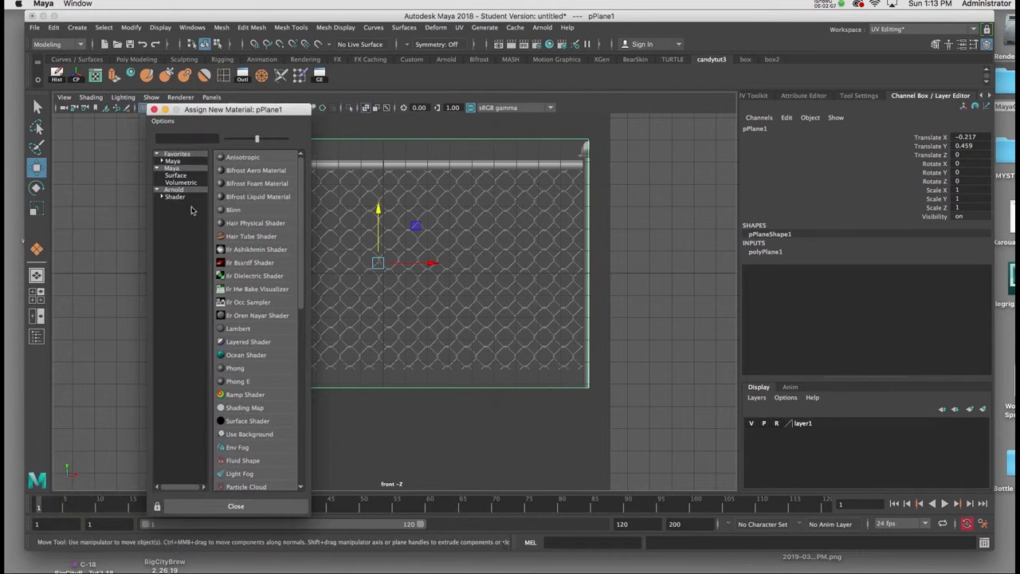
pyautogui.click(174, 190)
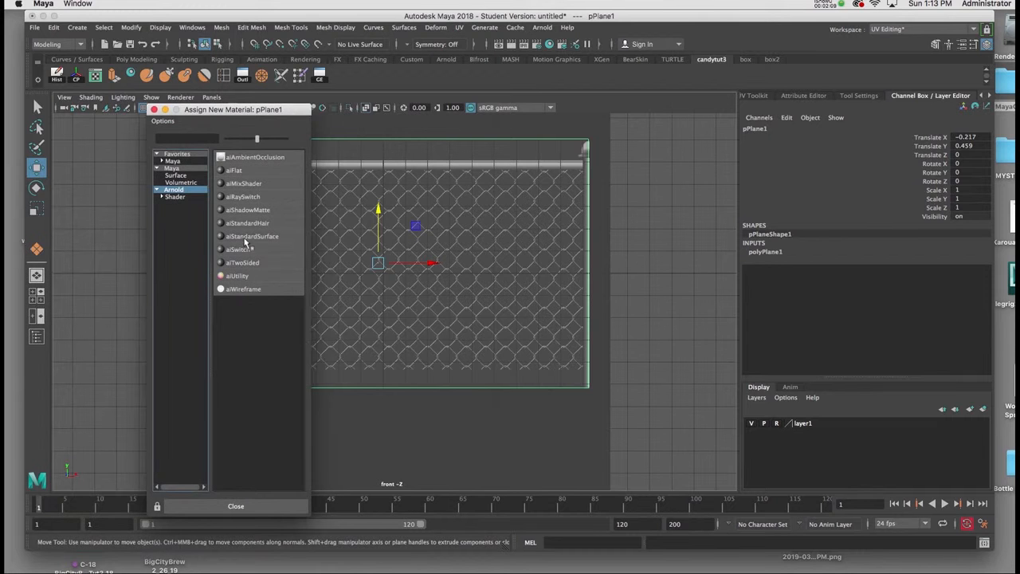
pyautogui.click(252, 236)
pyautogui.write('fence')
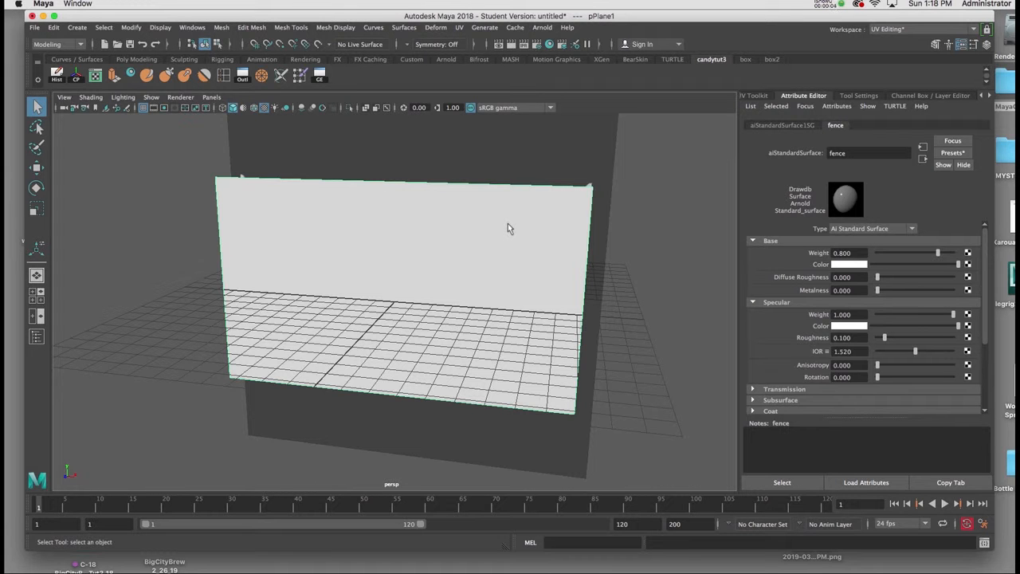
# Step: Orbit the perspective view to inspect the white-shaded plane
pyautogui.moveTo(510, 230); pyautogui.dragTo(497, 225)
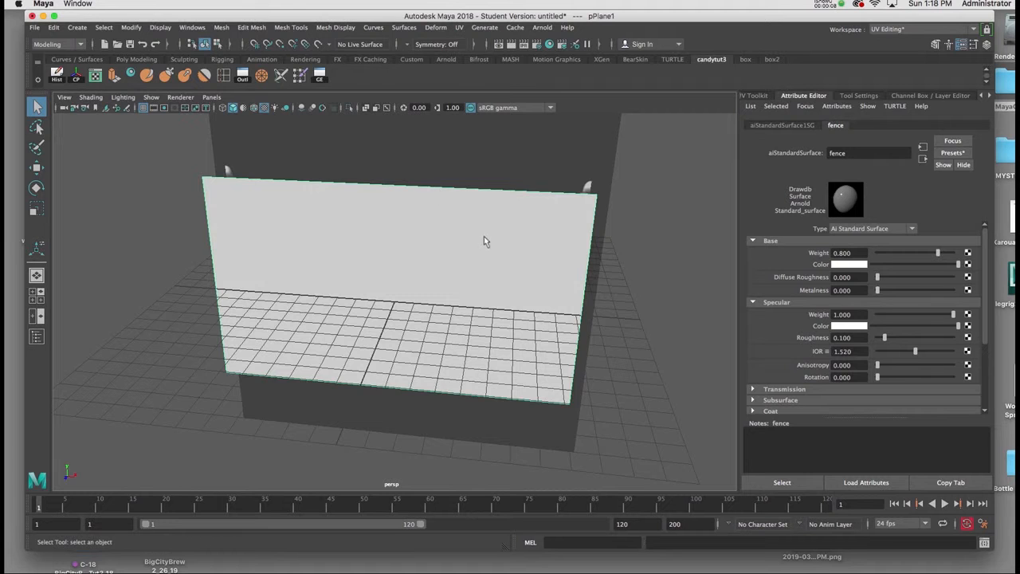
pyautogui.moveTo(486, 239); pyautogui.dragTo(491, 228)
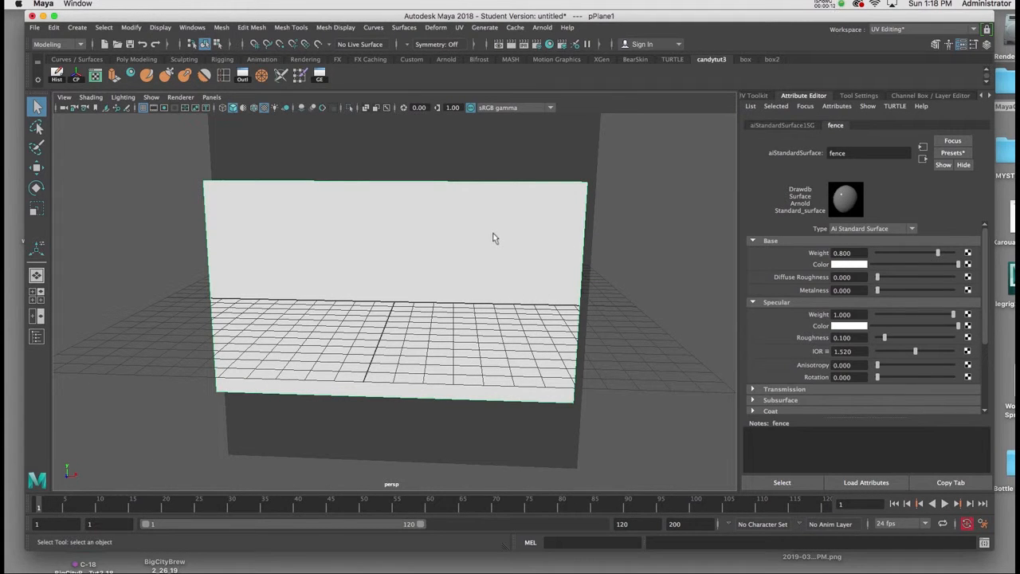
pyautogui.moveTo(766, 165)
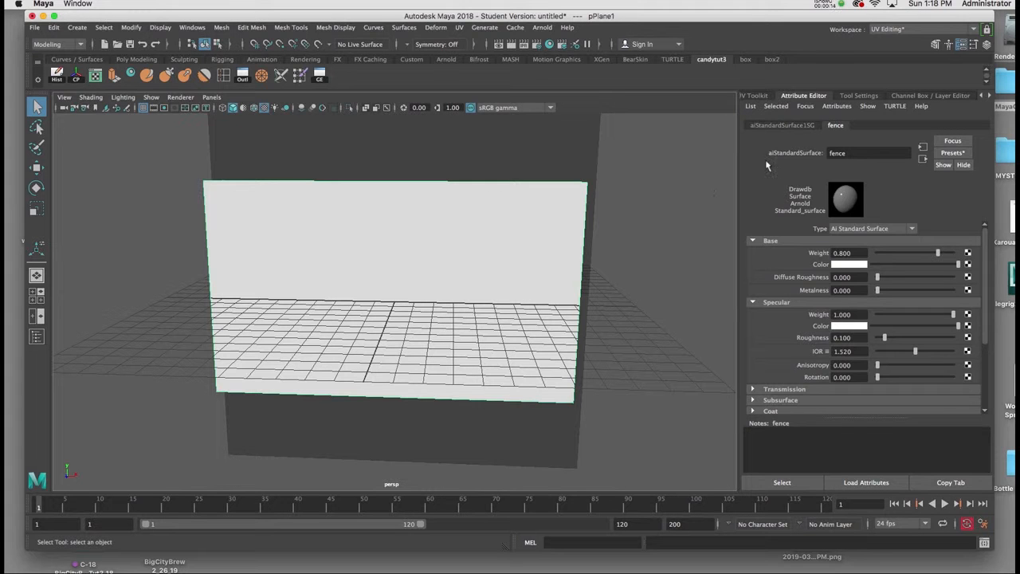
# Step: Lower polyPlane1's subdivisions to three columns, previewing the texture briefly
pyautogui.click(932, 96)
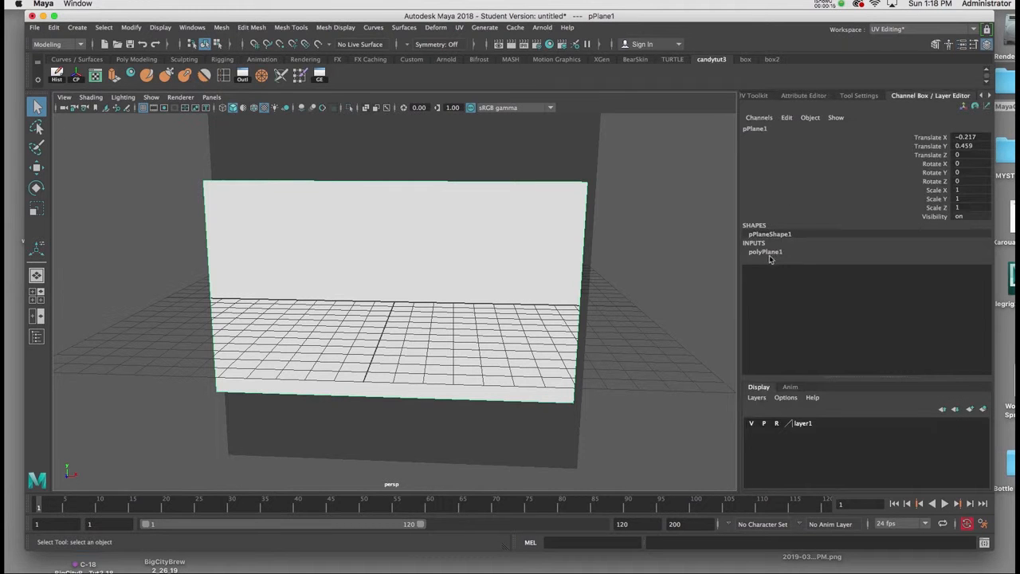
pyautogui.click(765, 252)
pyautogui.write('3')
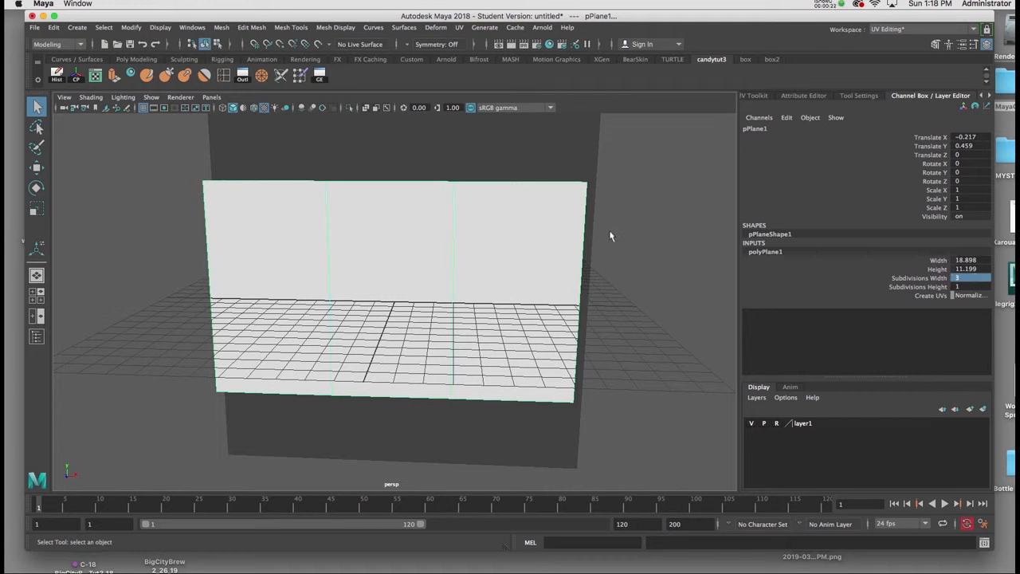
pyautogui.press('4')
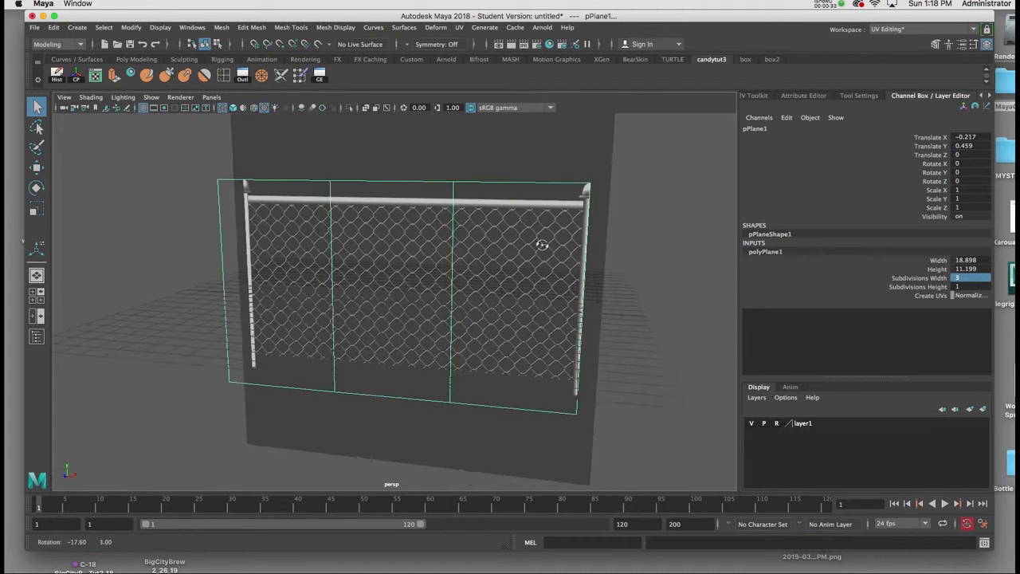
pyautogui.press('5')
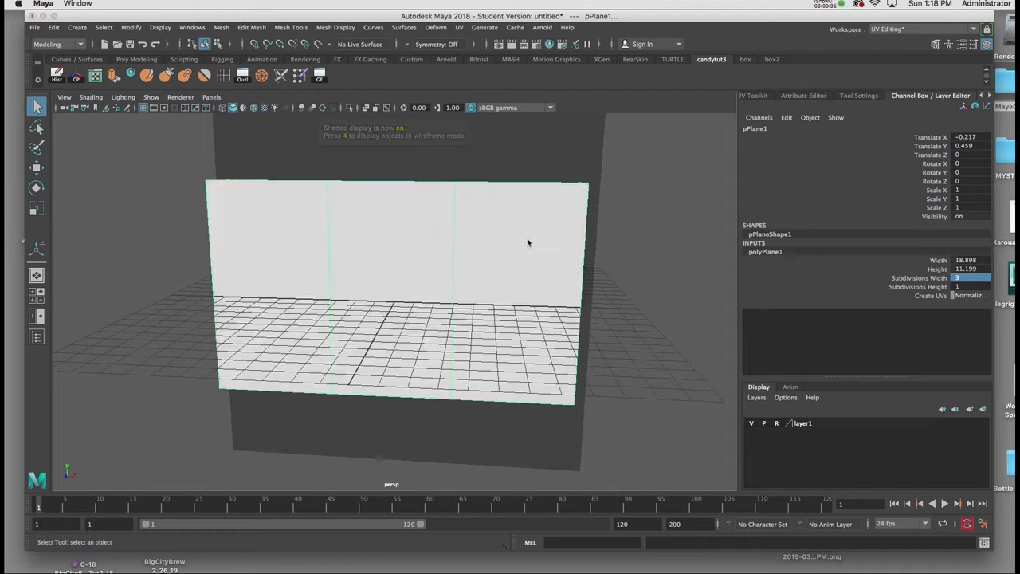
# Step: Connect a Checker texture to the fence material's Base Color and view it on the plane
pyautogui.rightClick(521, 243)
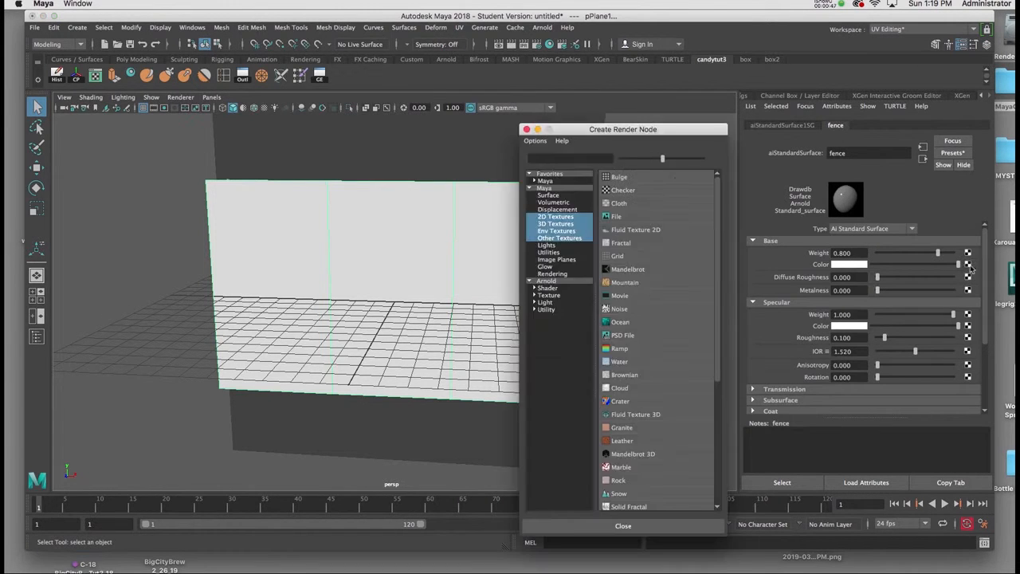
pyautogui.moveTo(620, 195)
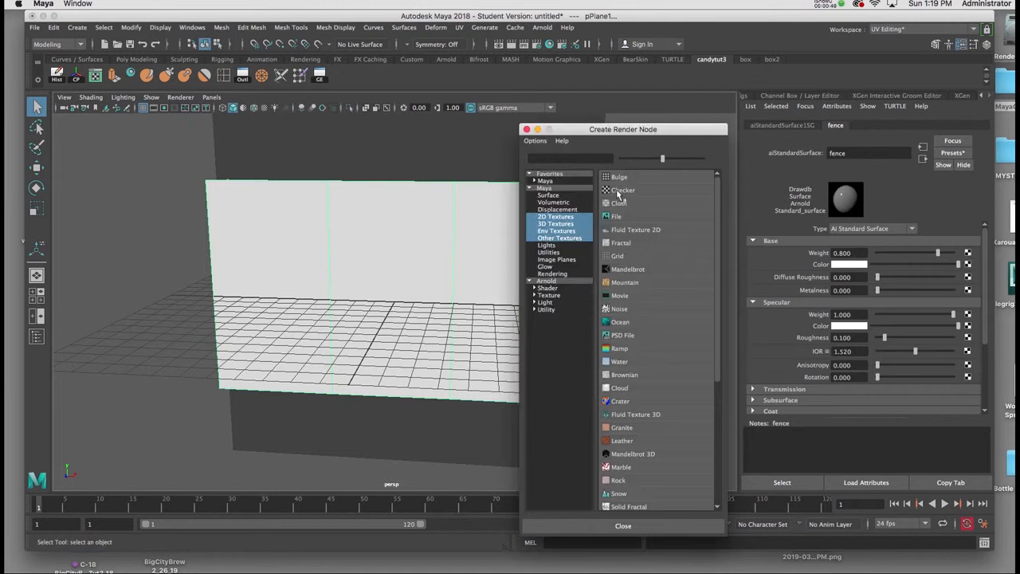
pyautogui.doubleClick(624, 189)
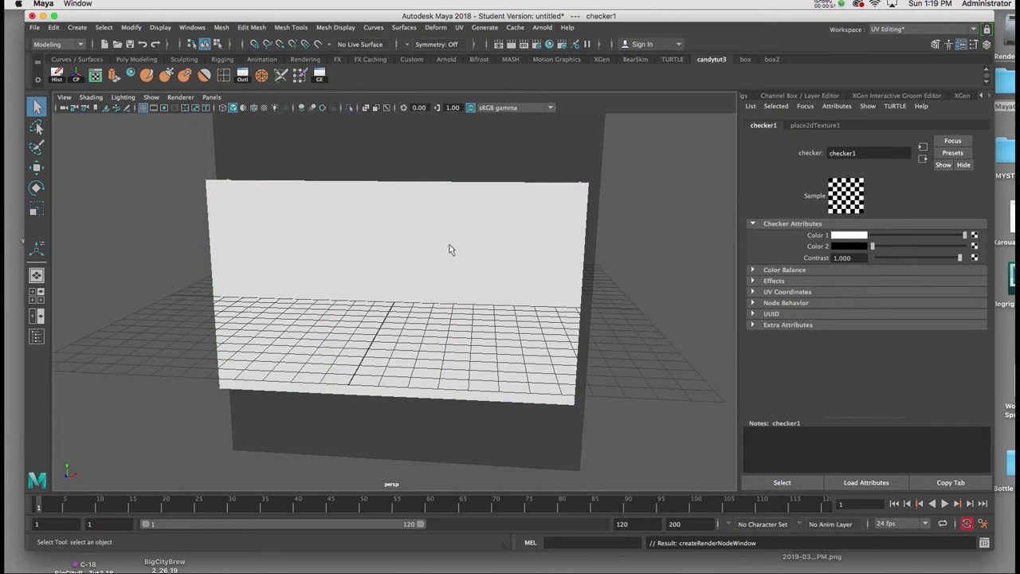
pyautogui.press('6')
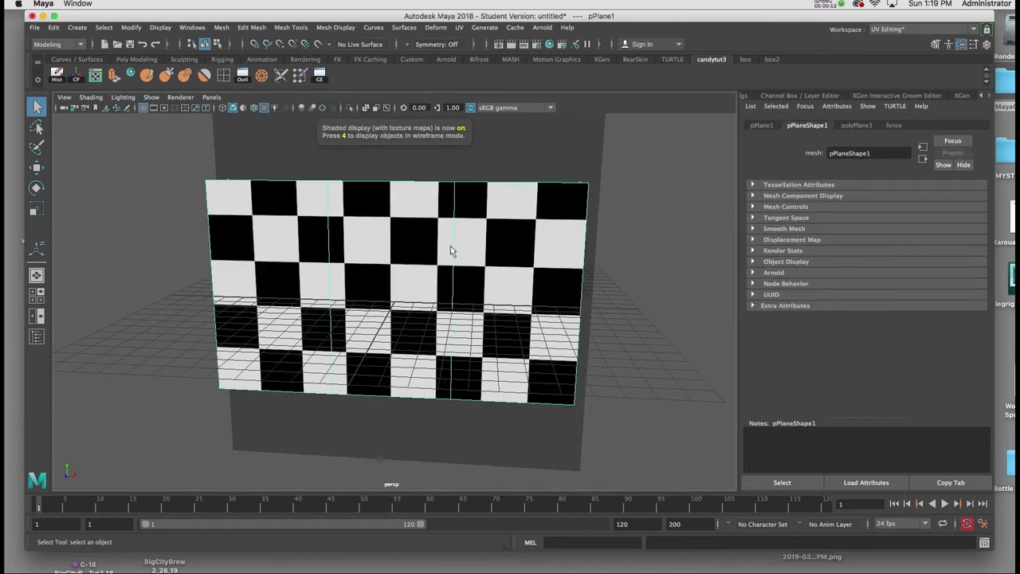
pyautogui.moveTo(475, 252); pyautogui.dragTo(447, 251)
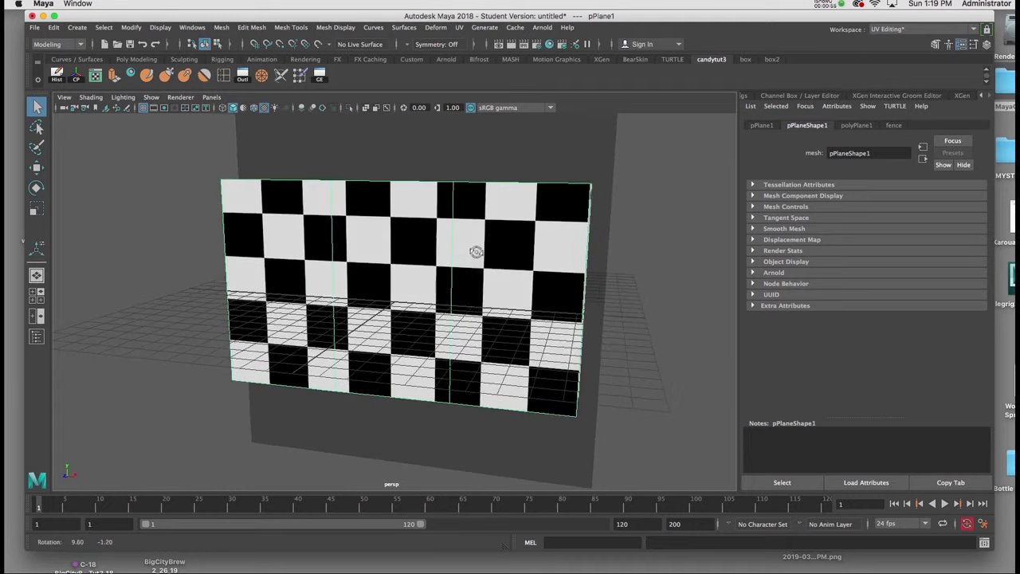
pyautogui.moveTo(475, 252); pyautogui.dragTo(446, 277)
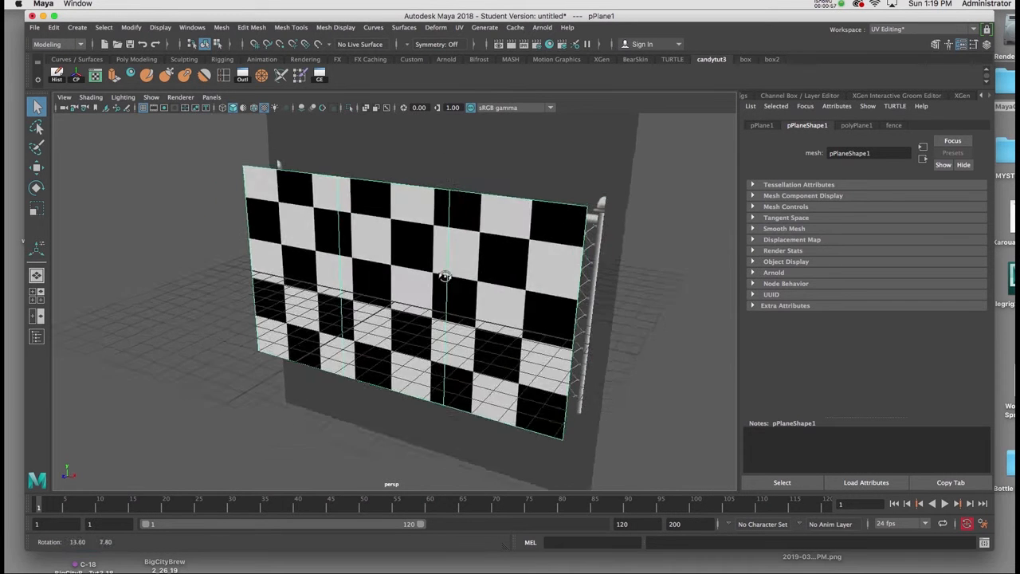
pyautogui.click(37, 168)
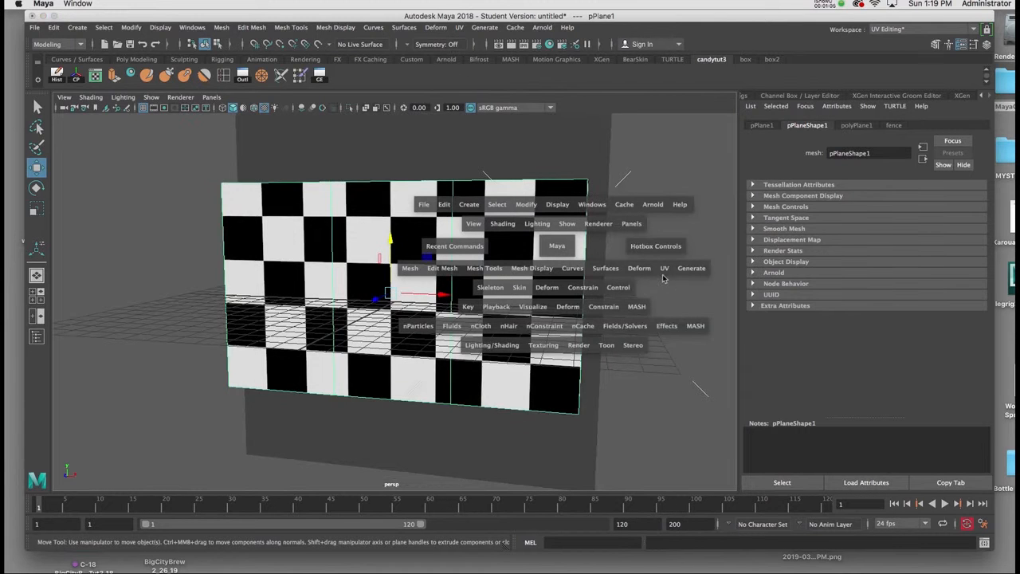
# Step: Apply the planar projection to pPlane1 and show polyPlanarProj1 in the Channel Box
pyautogui.click(664, 268)
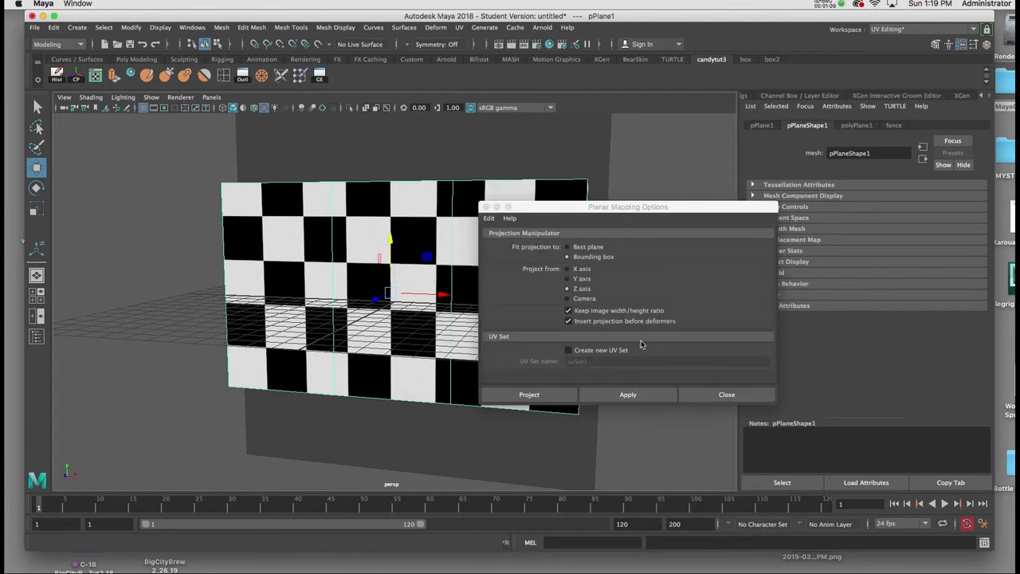
pyautogui.click(628, 396)
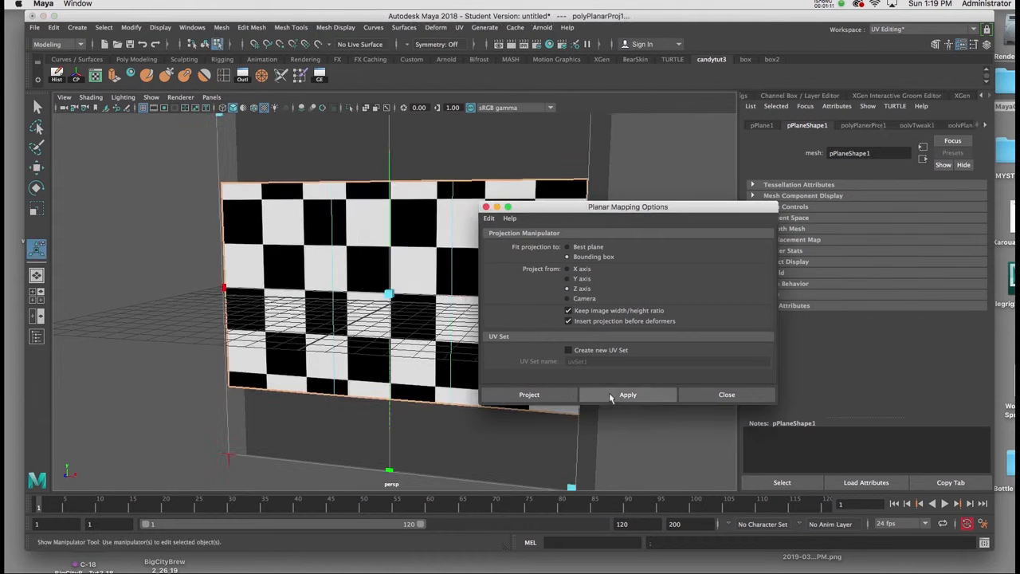
pyautogui.click(628, 394)
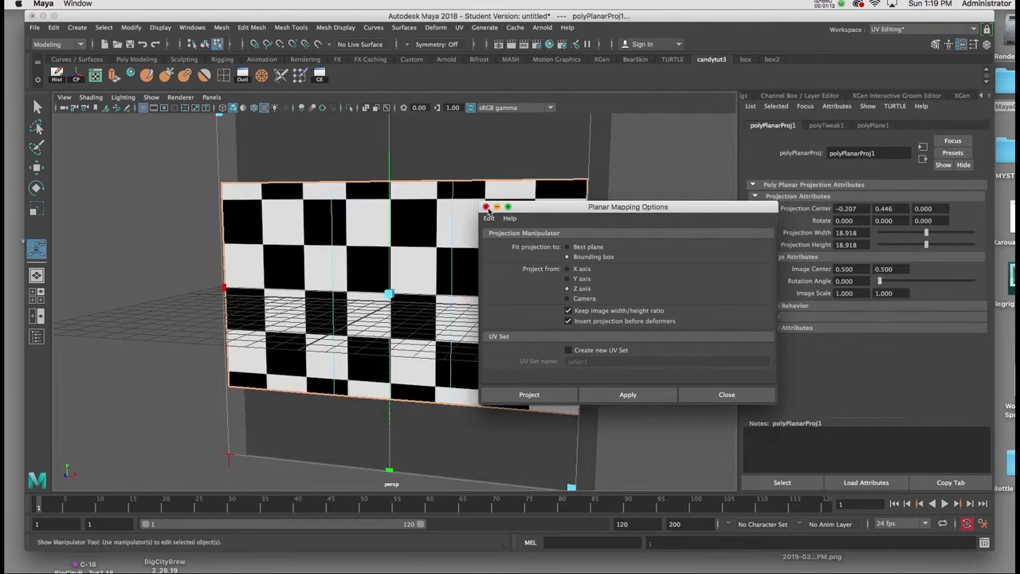
pyautogui.click(727, 396)
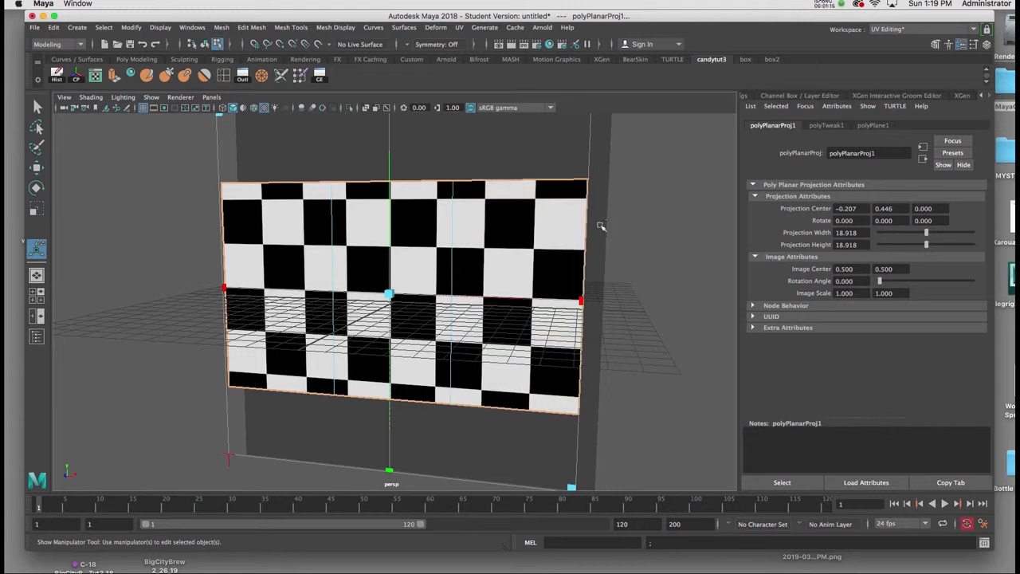
pyautogui.click(801, 95)
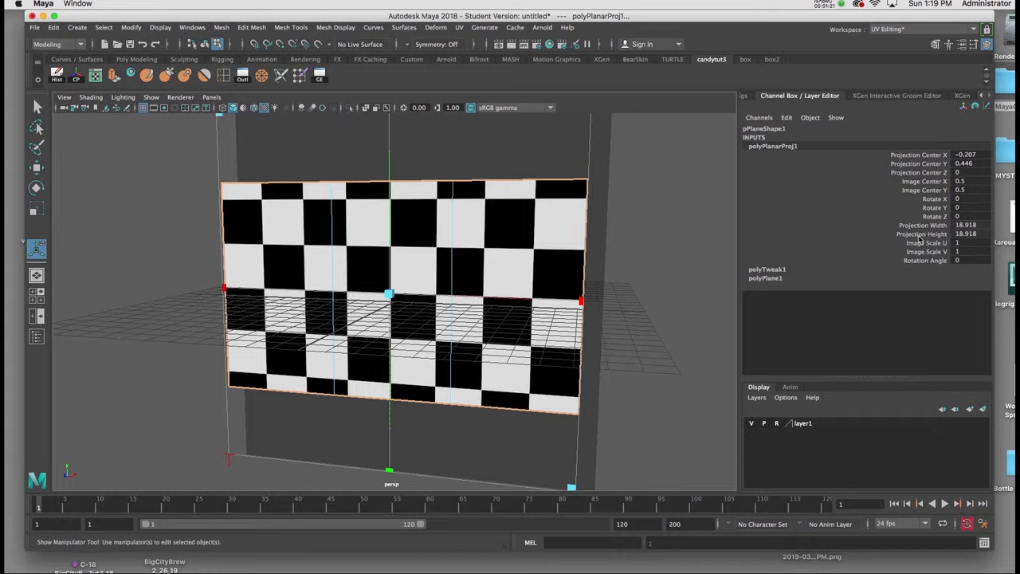
pyautogui.moveTo(823, 239)
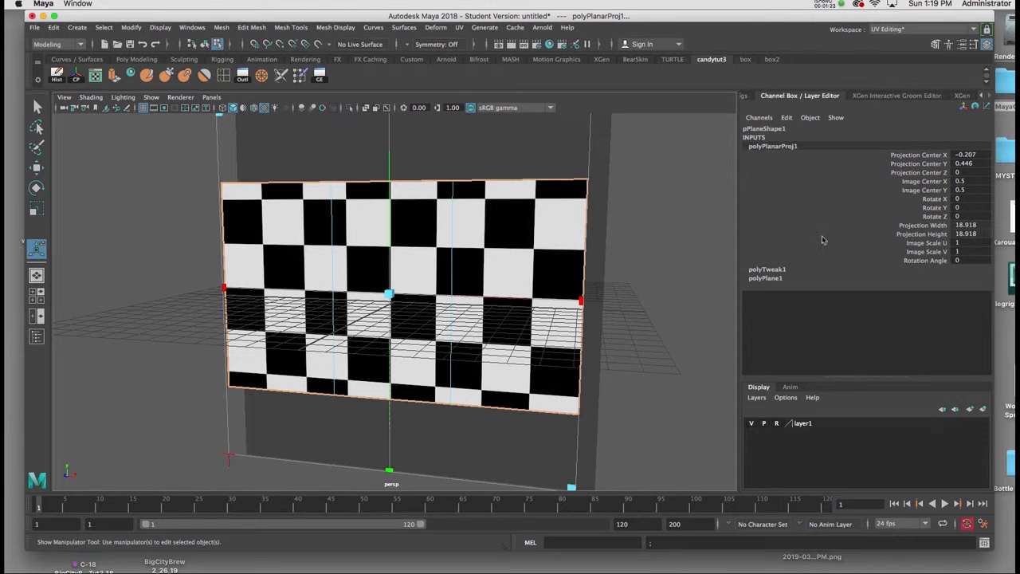
pyautogui.moveTo(793, 238)
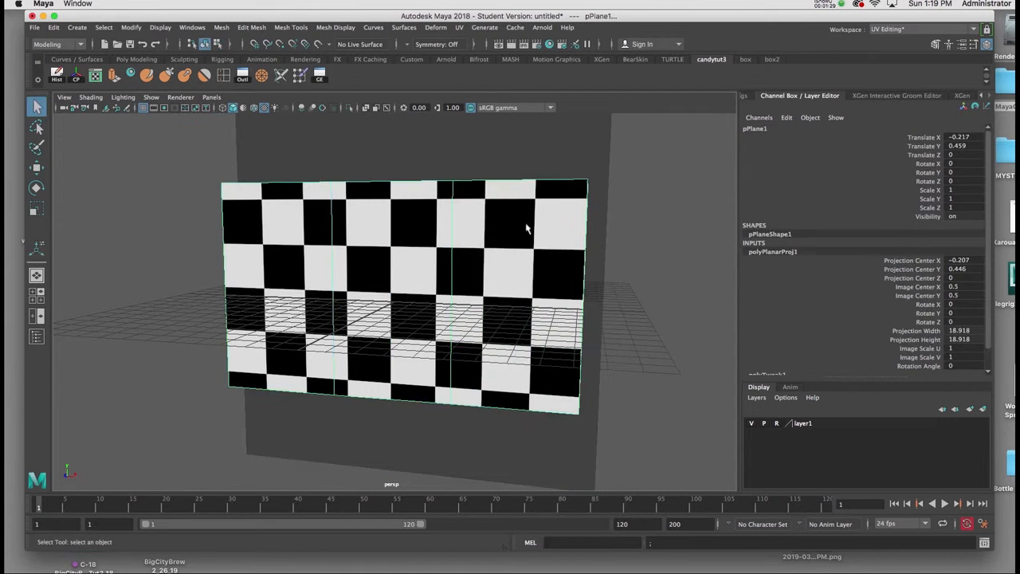
pyautogui.moveTo(526, 231); pyautogui.dragTo(541, 224)
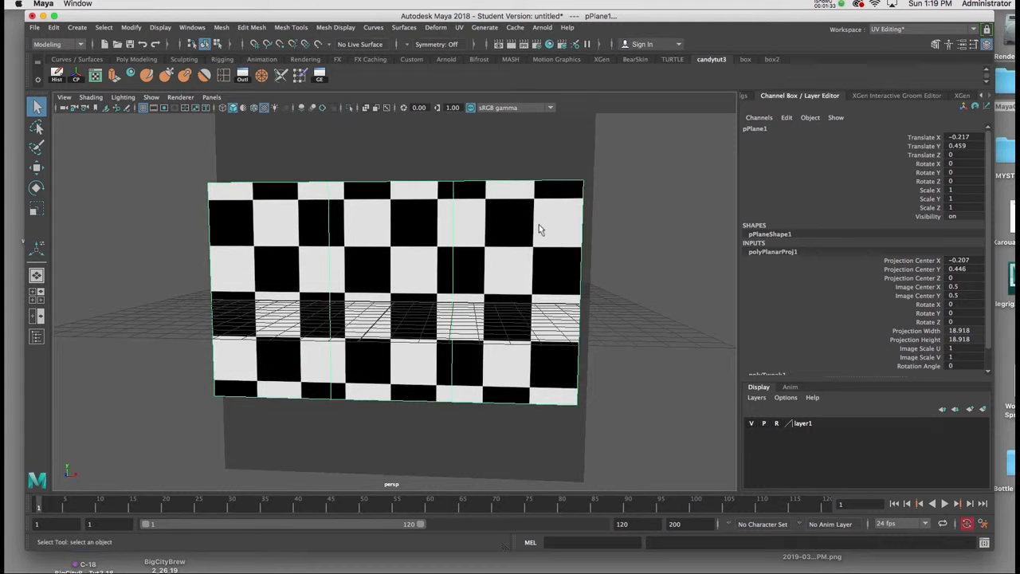
pyautogui.moveTo(543, 231); pyautogui.dragTo(528, 228)
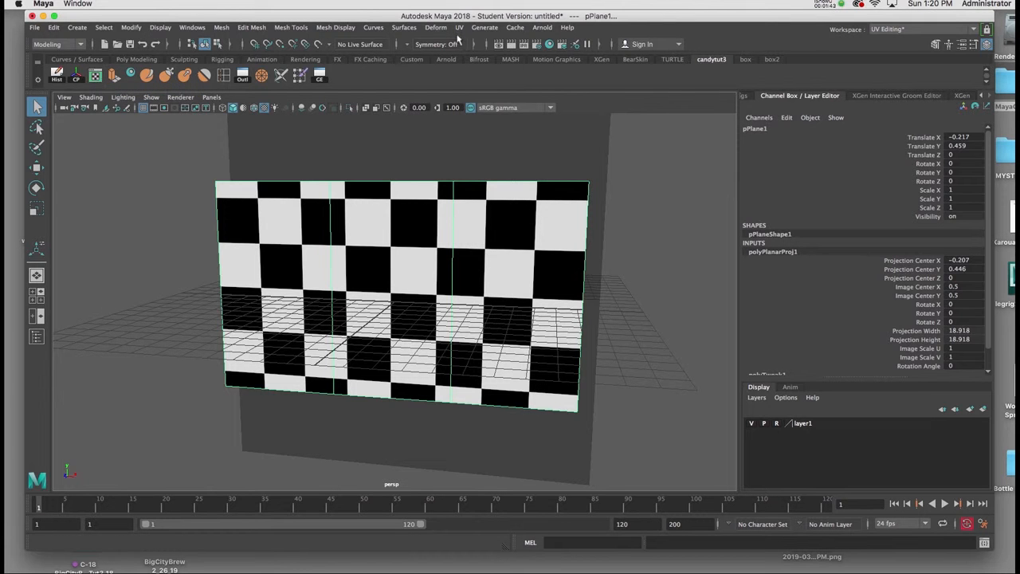
# Step: Show pPlane1's UV layout in the UV Editor with the checker image hidden
pyautogui.click(460, 27)
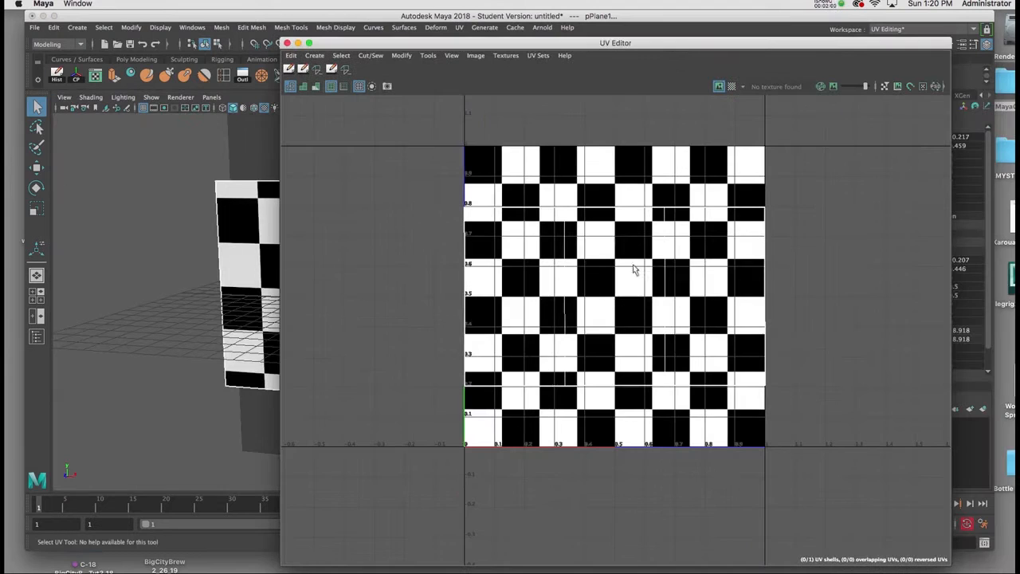
pyautogui.moveTo(638, 285)
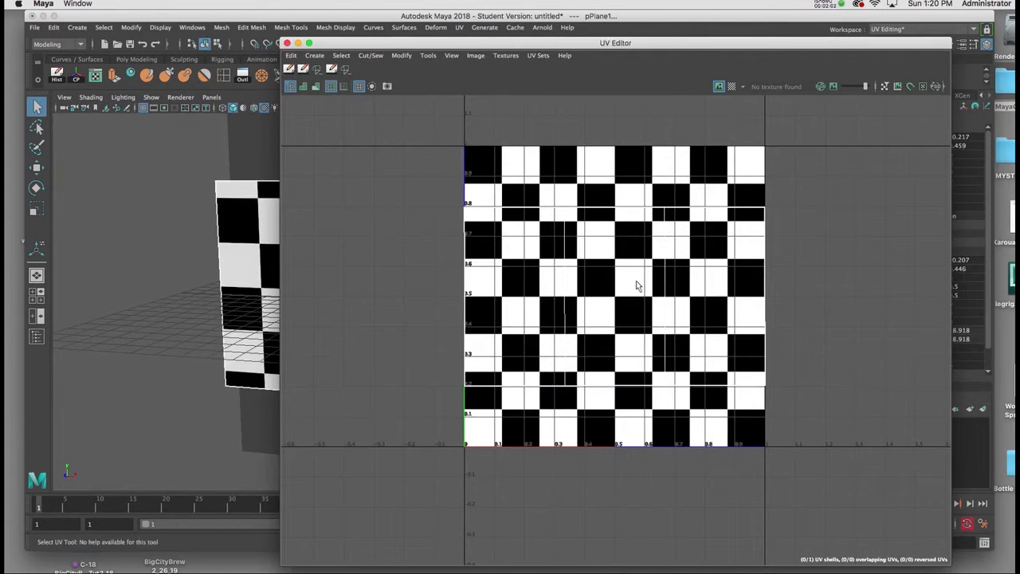
pyautogui.moveTo(468, 249)
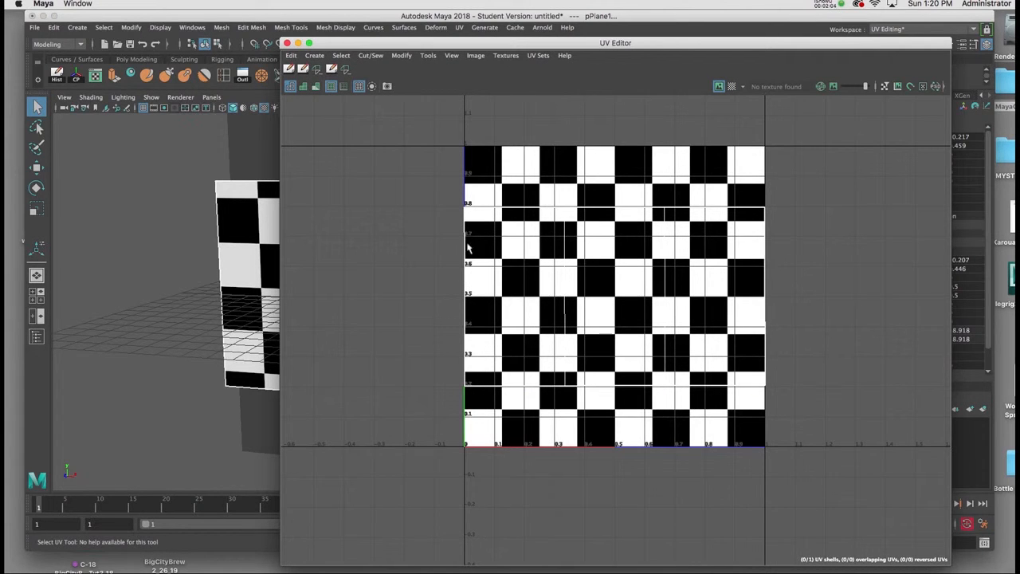
pyautogui.moveTo(644, 263)
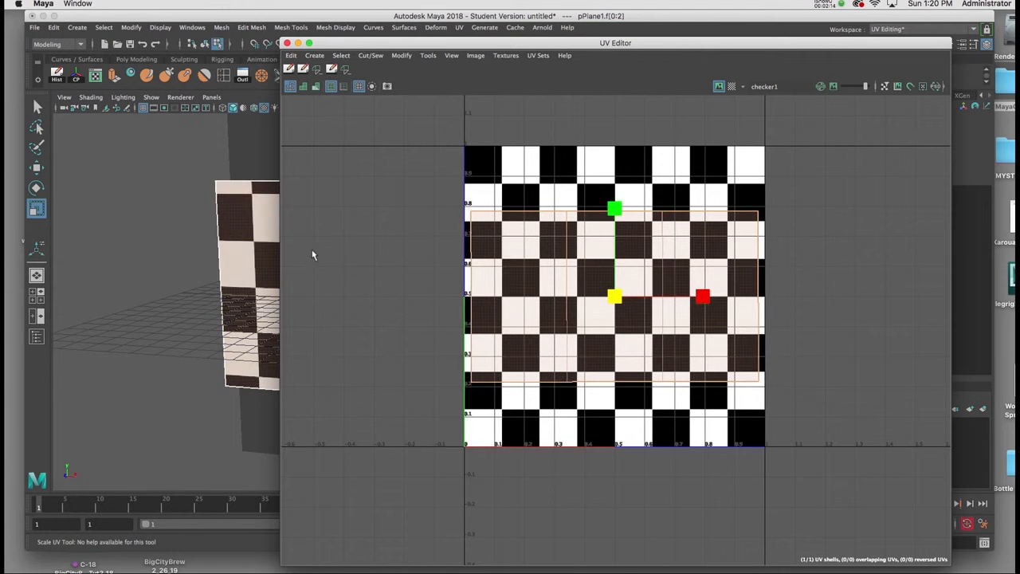
pyautogui.rightClick(231, 232)
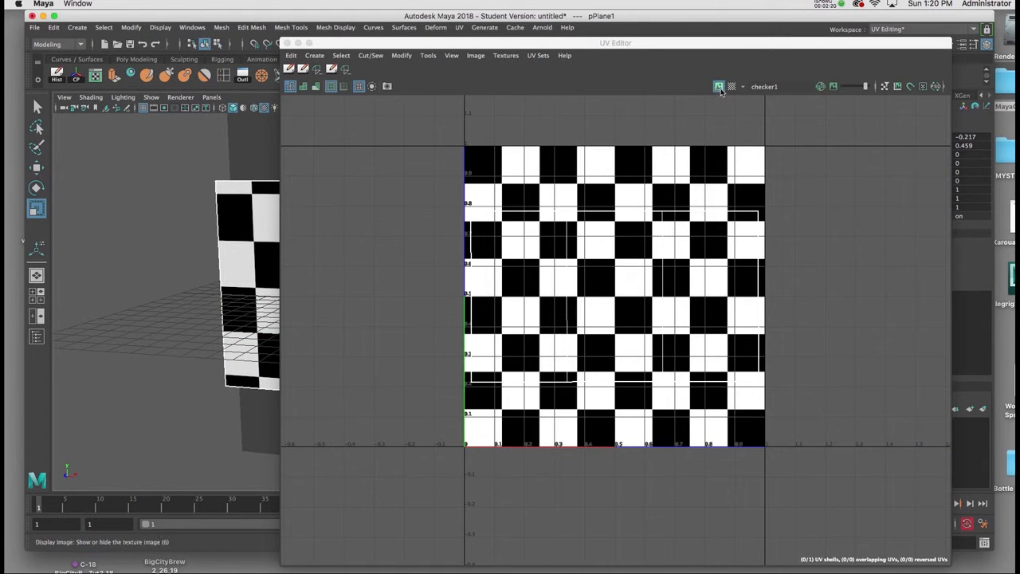
pyautogui.click(719, 86)
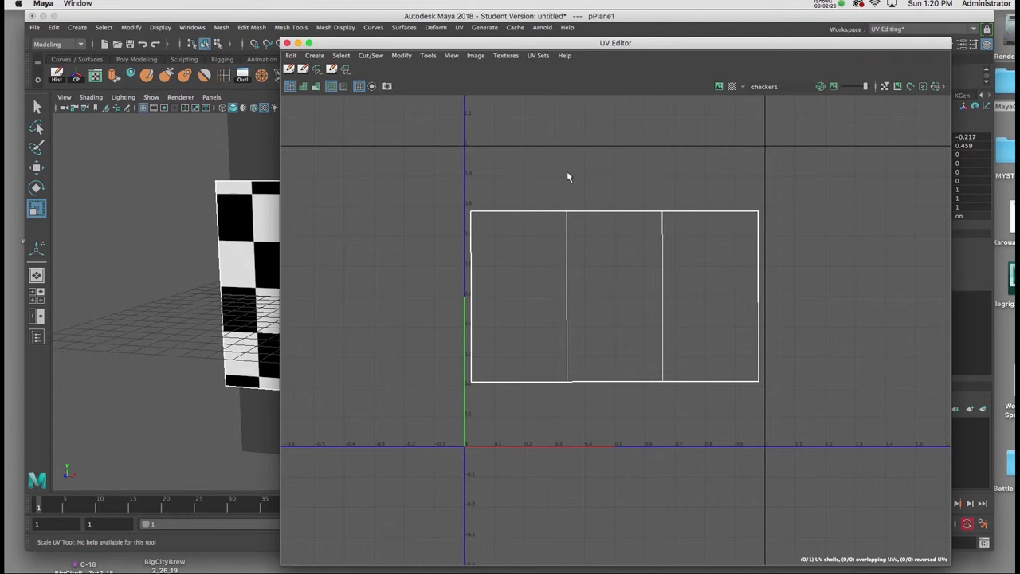
# Step: Bring up UV Snapshot Options set to PNG at 2048 by 2048
pyautogui.click(475, 54)
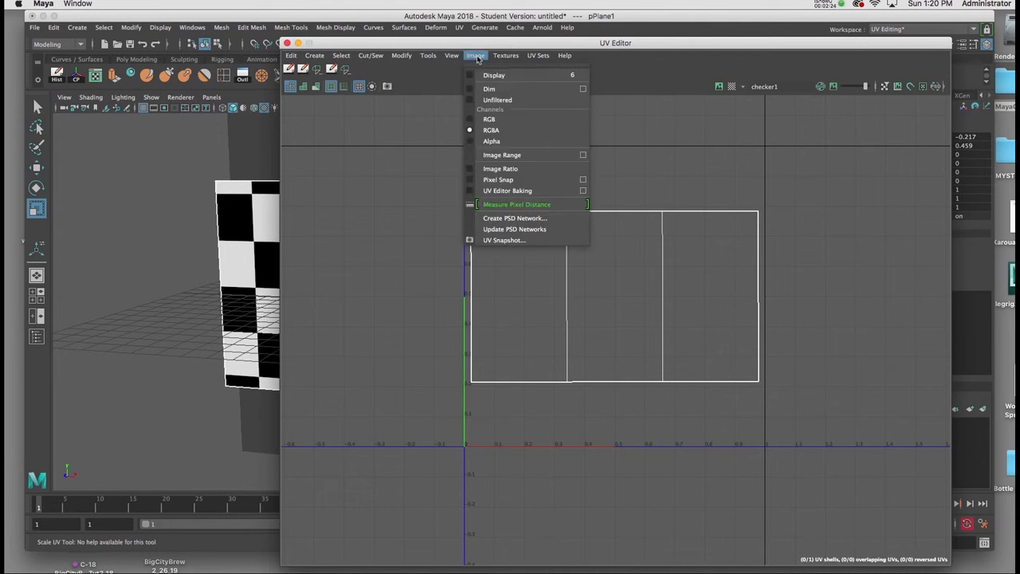
pyautogui.click(504, 239)
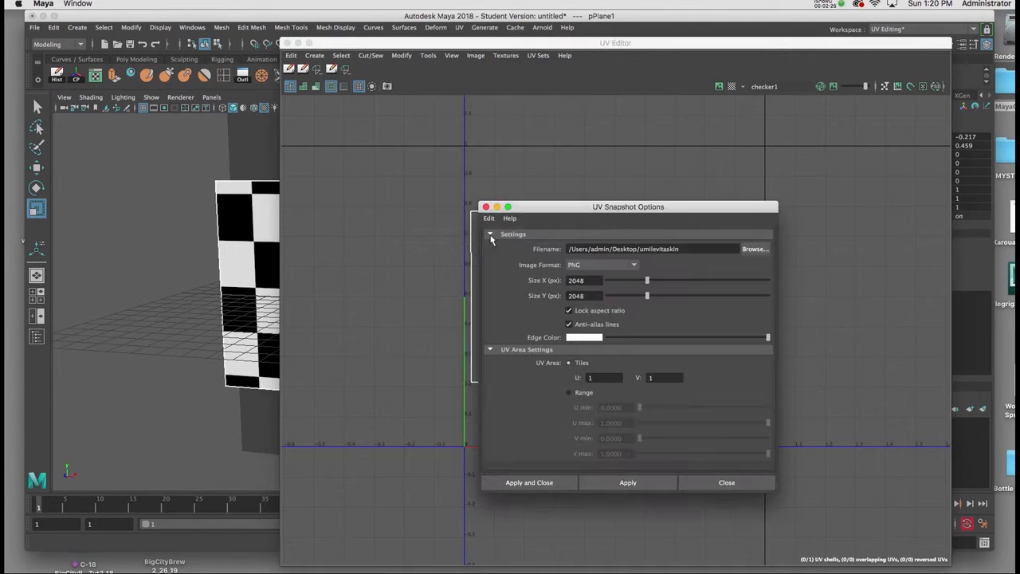
pyautogui.moveTo(628, 207); pyautogui.dragTo(584, 147)
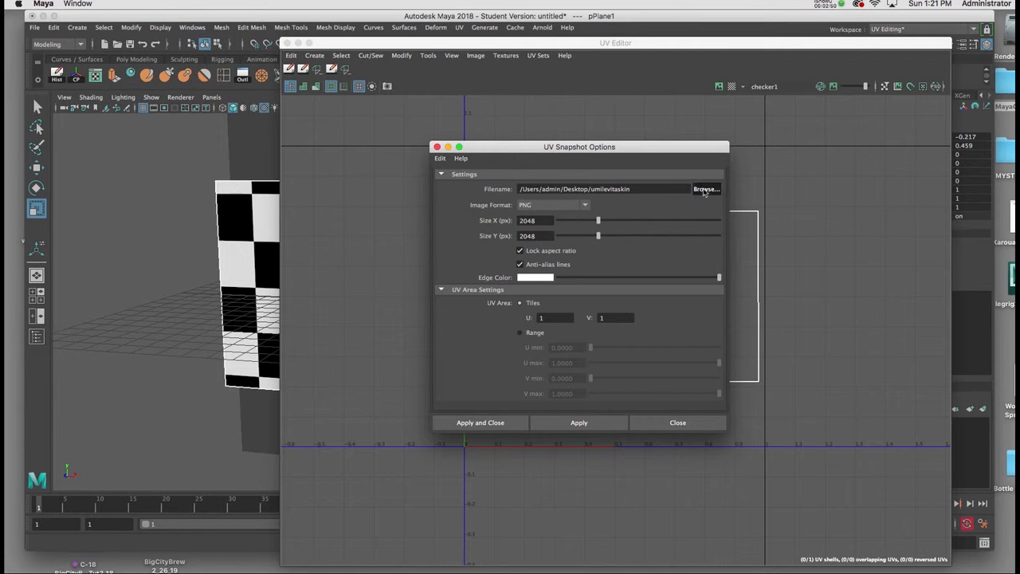
# Step: Point the snapshot save path to a fencecolor file in the desktop fence folder
pyautogui.click(707, 188)
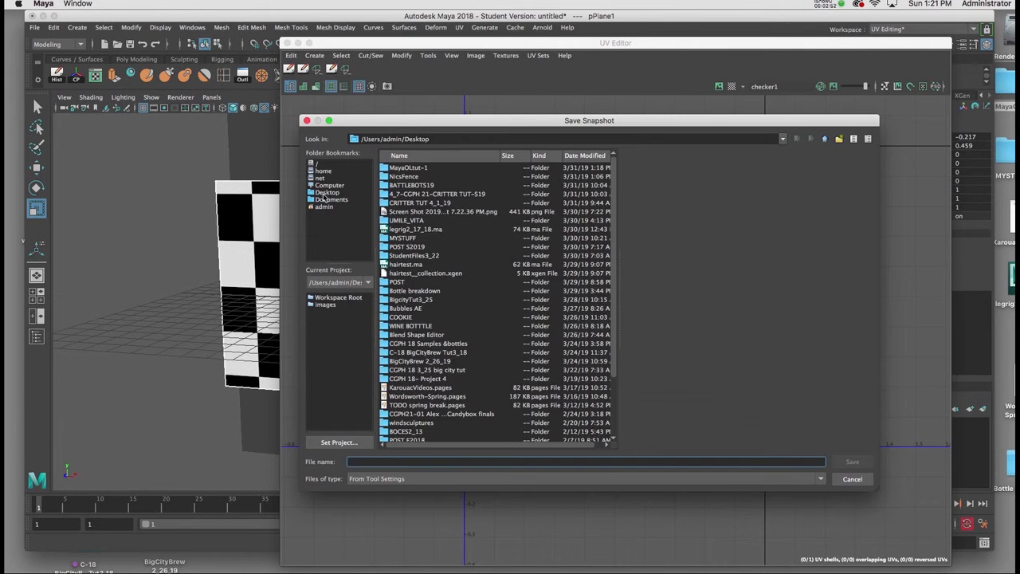
pyautogui.doubleClick(405, 176)
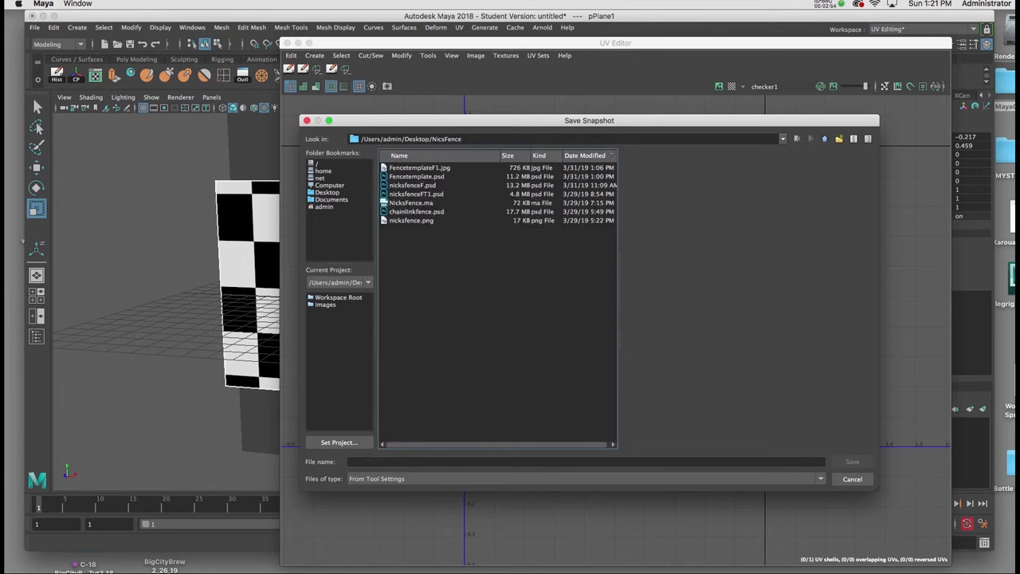
pyautogui.write('fenceskin')
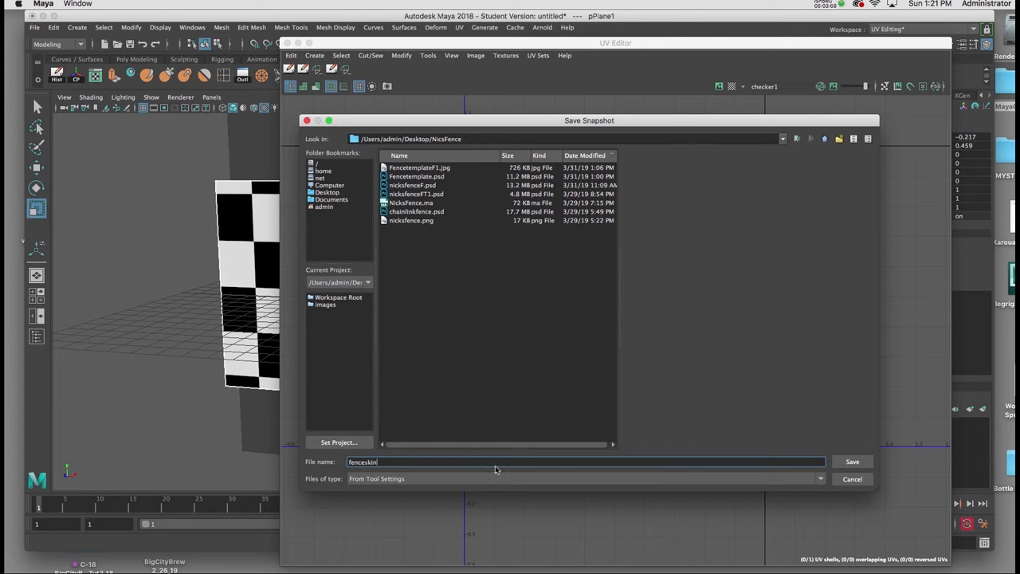
pyautogui.click(851, 462)
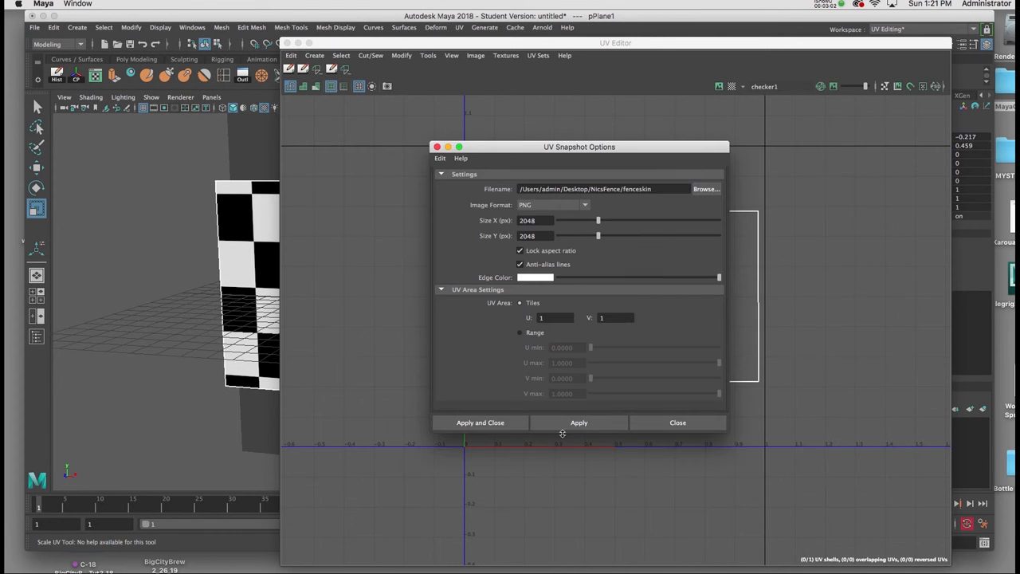